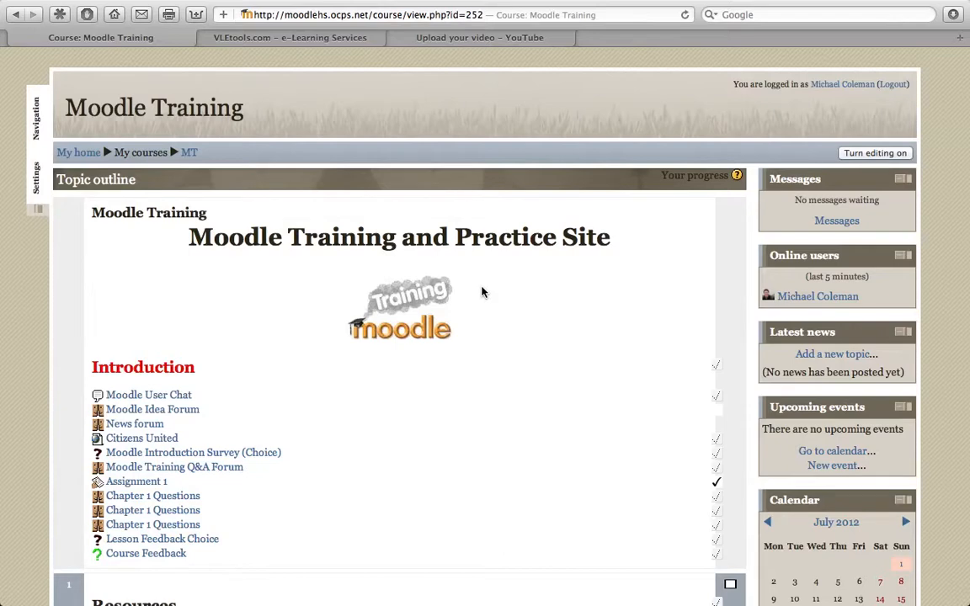
mouse_move(748, 190)
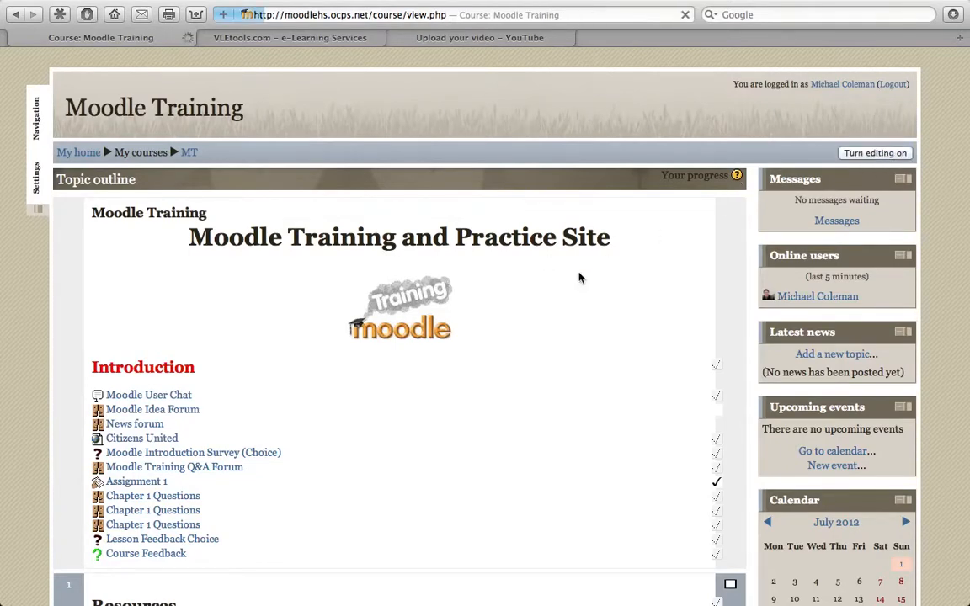
Turn editing on in the Moodle Training course and open the Add an activity list
click(875, 153)
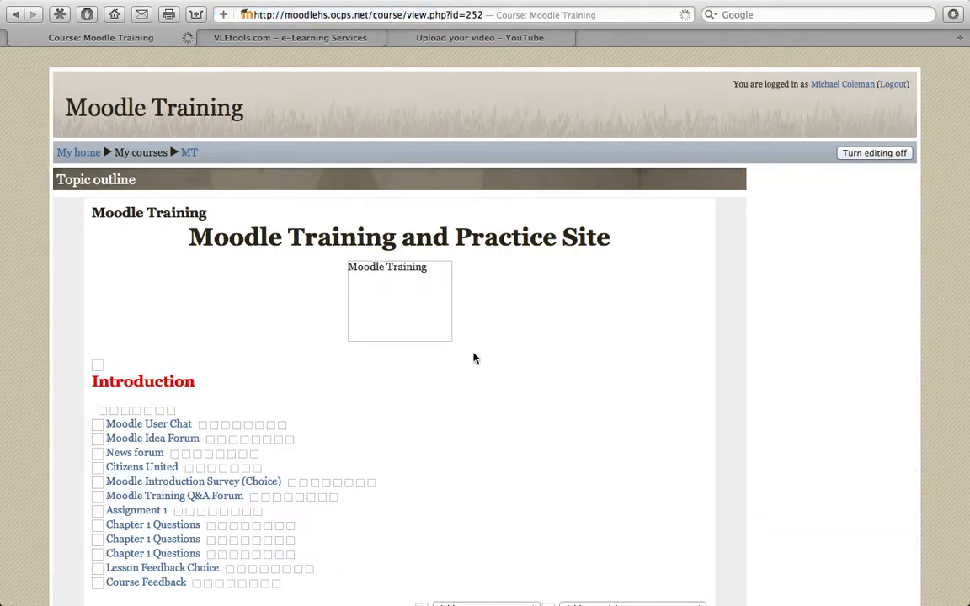
click(873, 152)
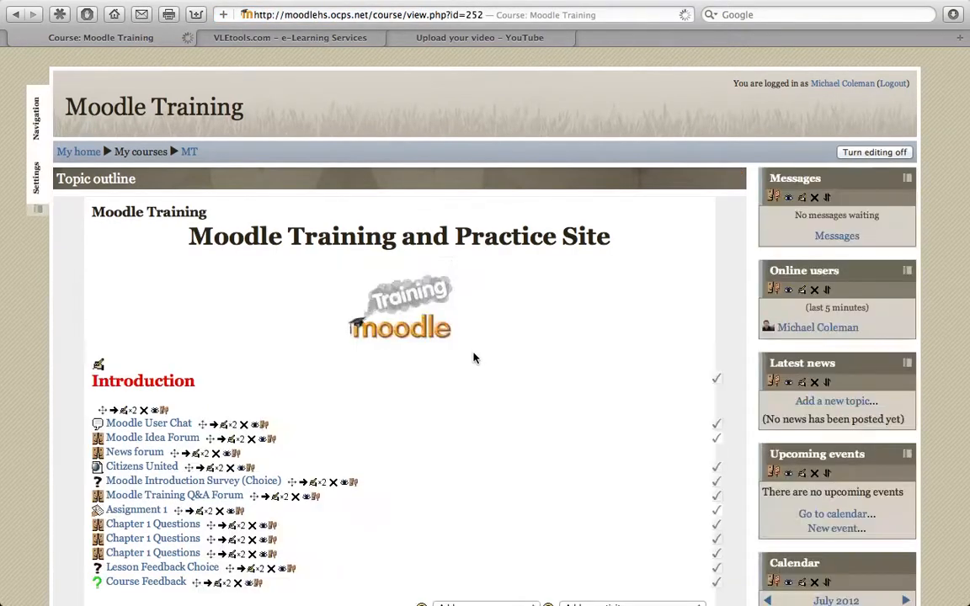
scroll(down, 3)
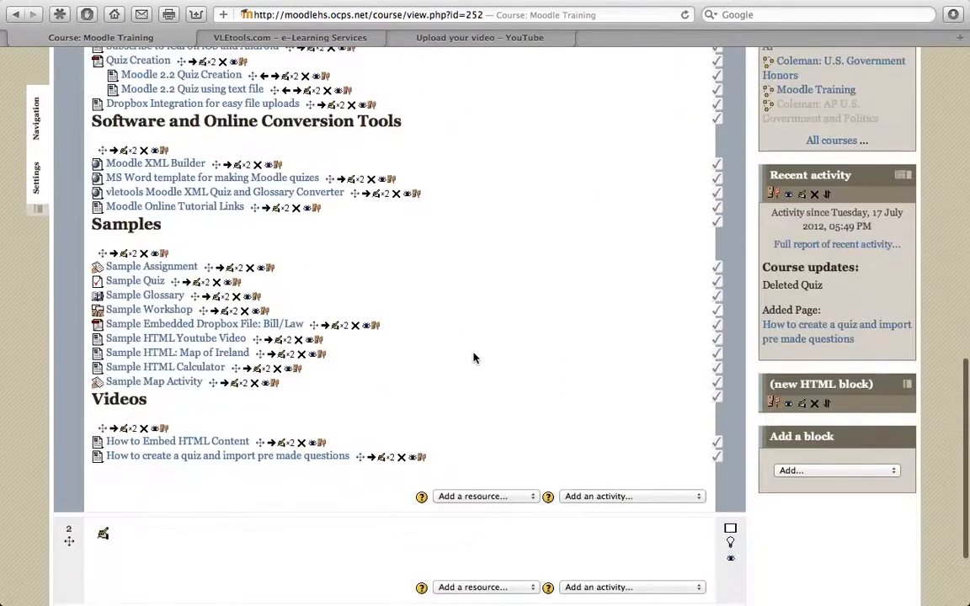
scroll(down, 3)
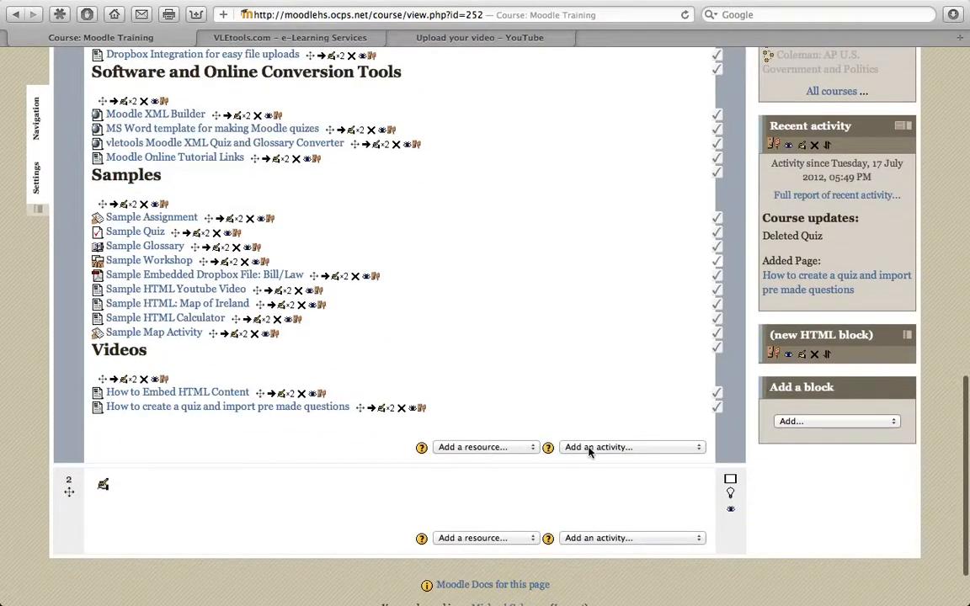
click(632, 447)
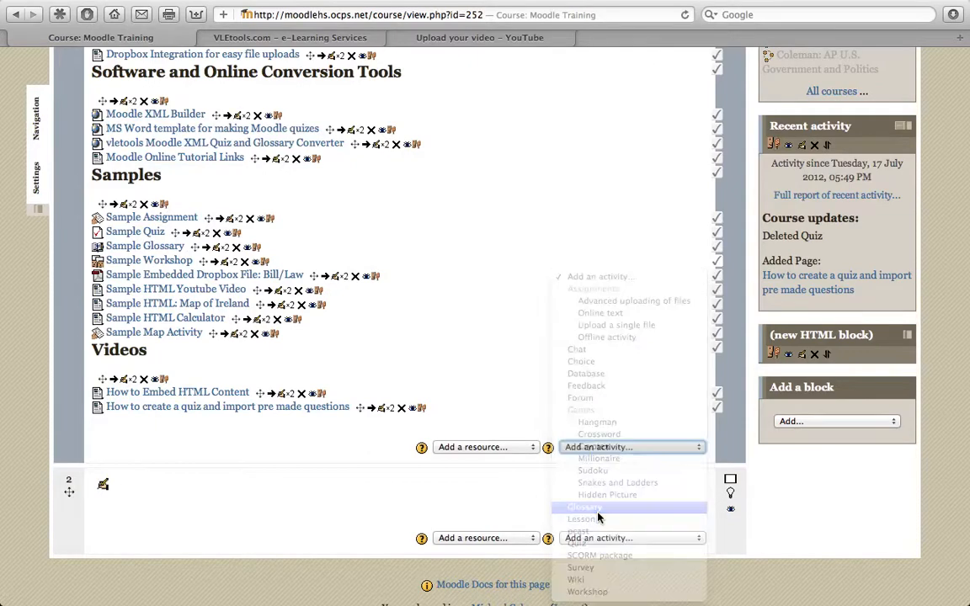
Add a Glossary activity named 'Sample Glossary 2' and choose Save and display
click(586, 507)
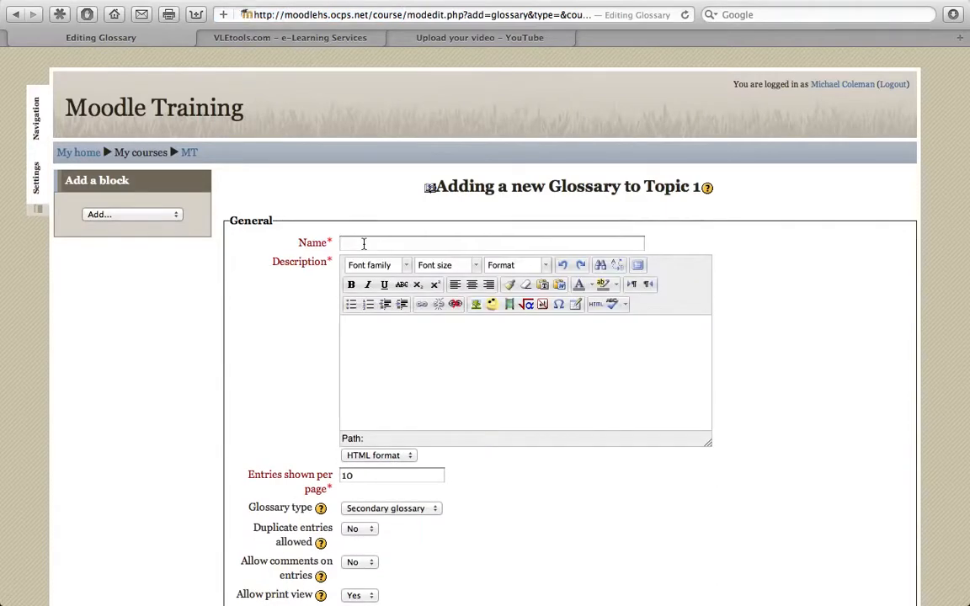
click(493, 243)
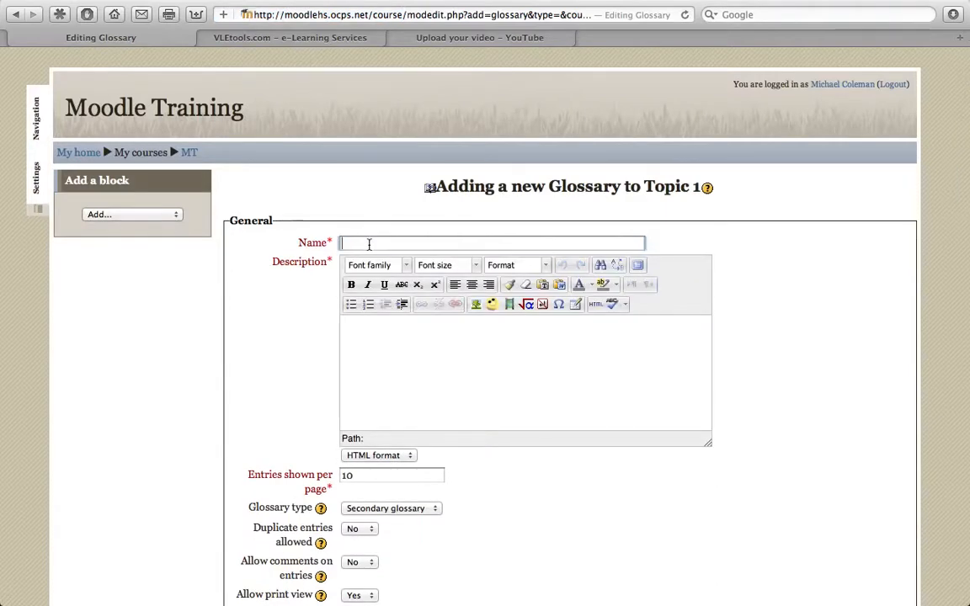
text(Sample Quiz)
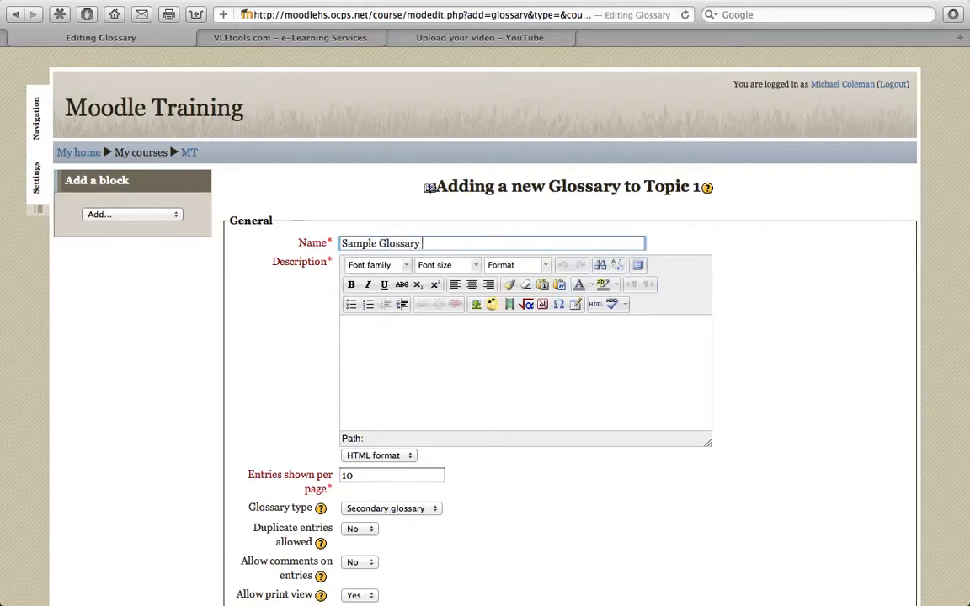
text(2)
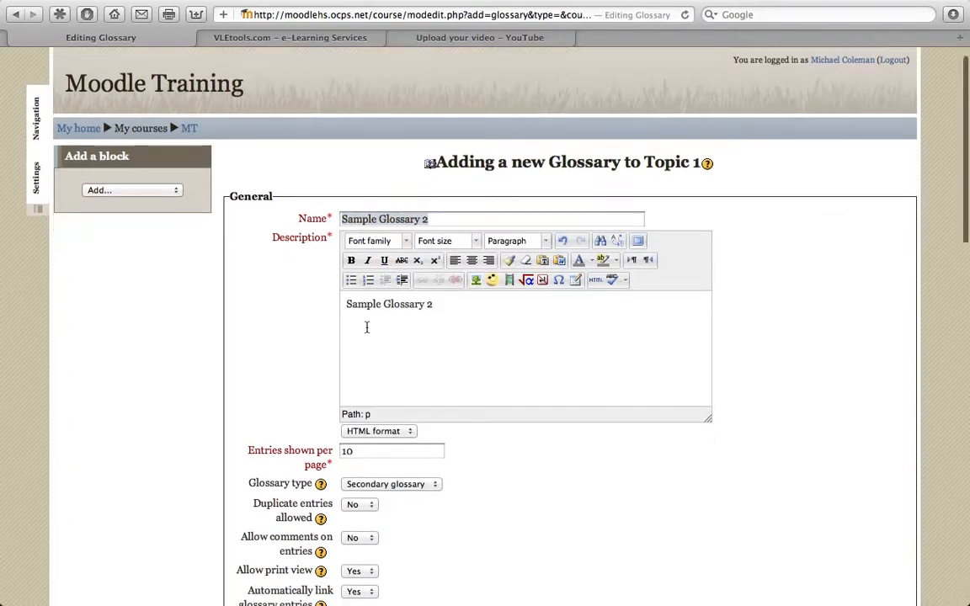
scroll(down, 3)
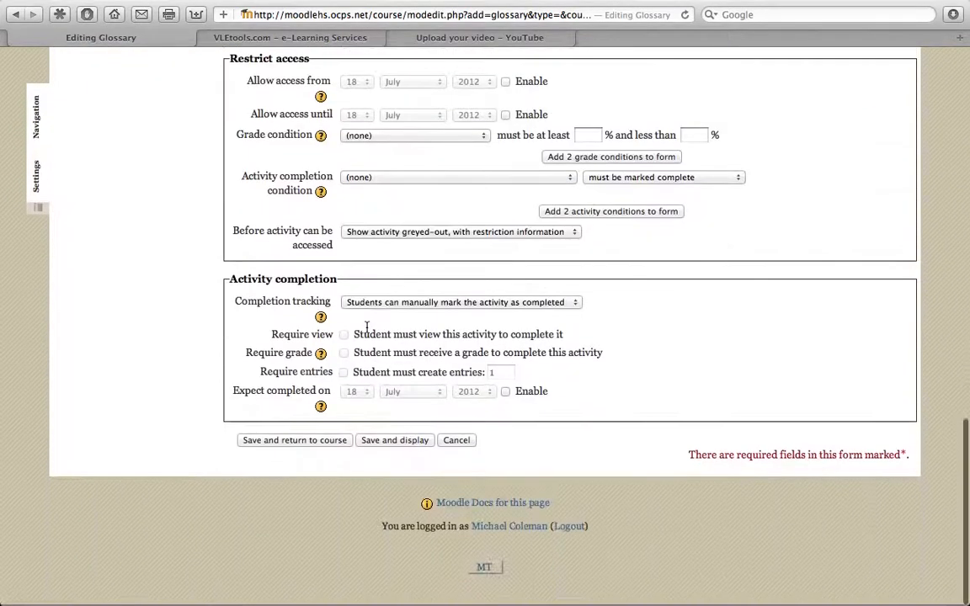
click(394, 441)
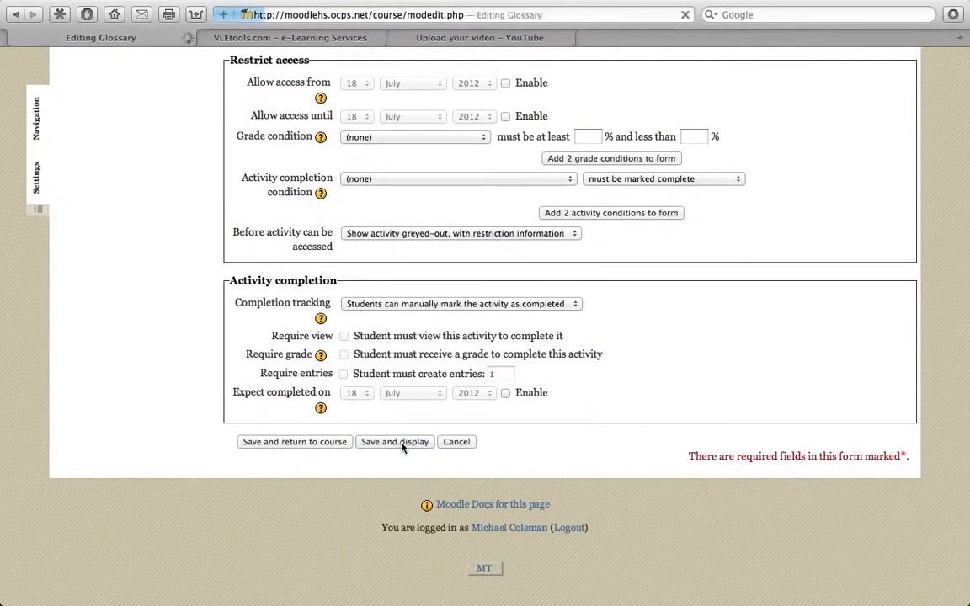
Load the empty Sample Glossary 2 page in Topic 1
click(394, 441)
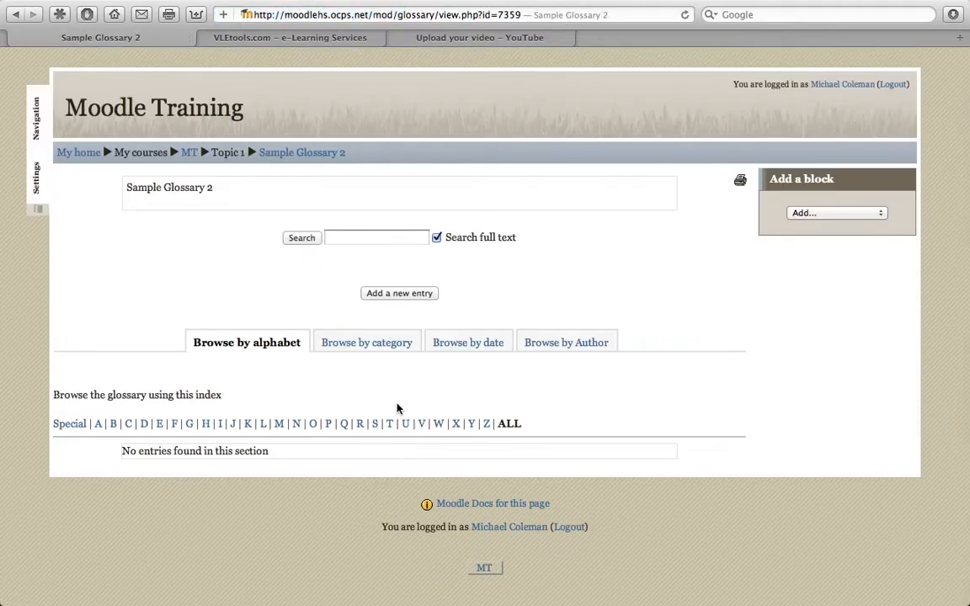
mouse_move(213, 387)
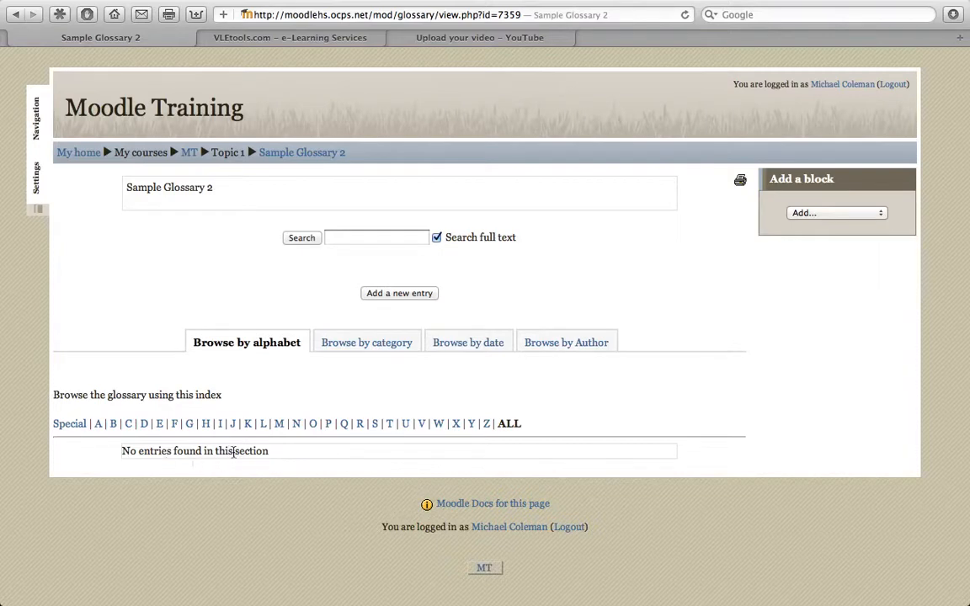
mouse_move(425, 387)
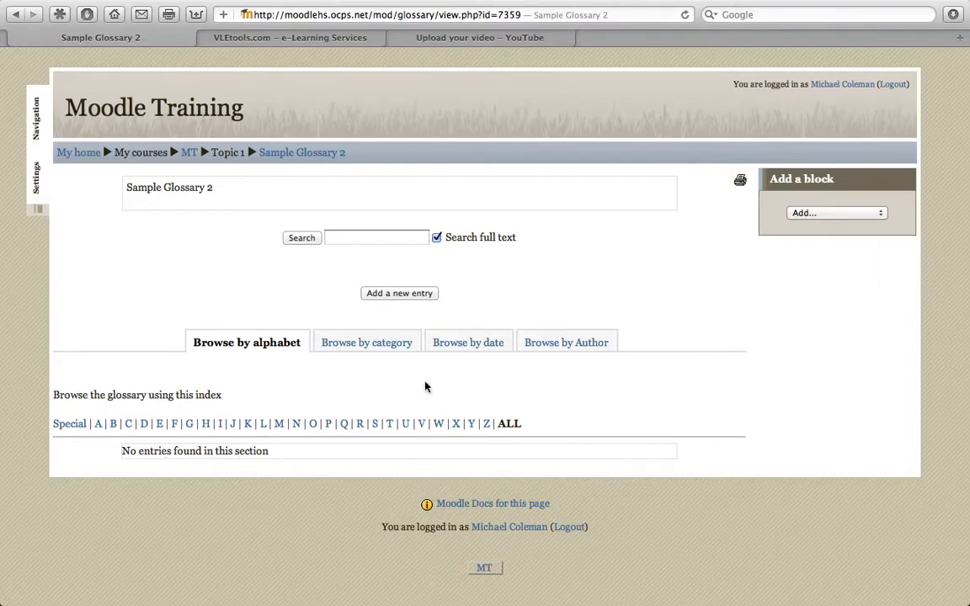
mouse_move(412, 297)
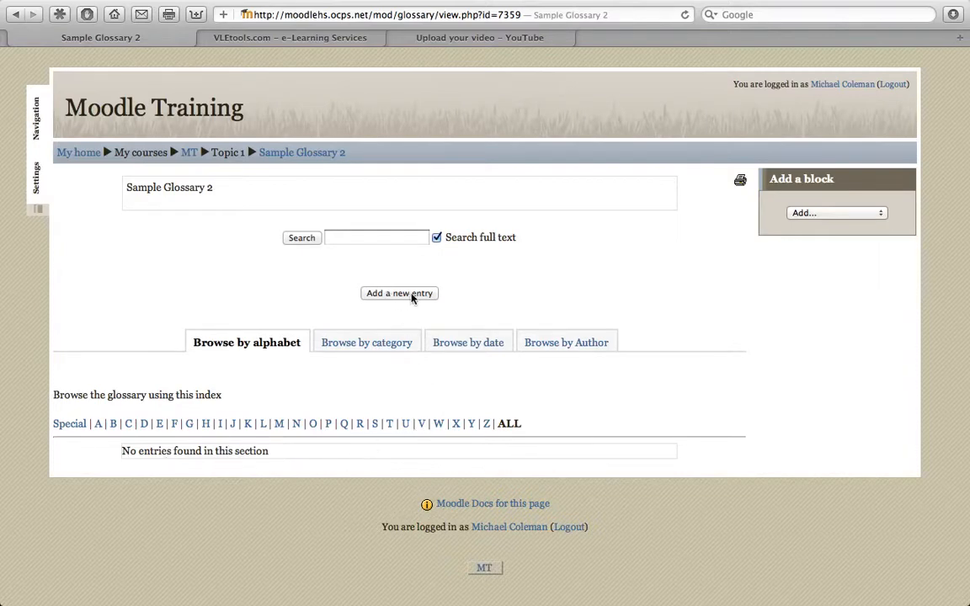
mouse_move(323, 296)
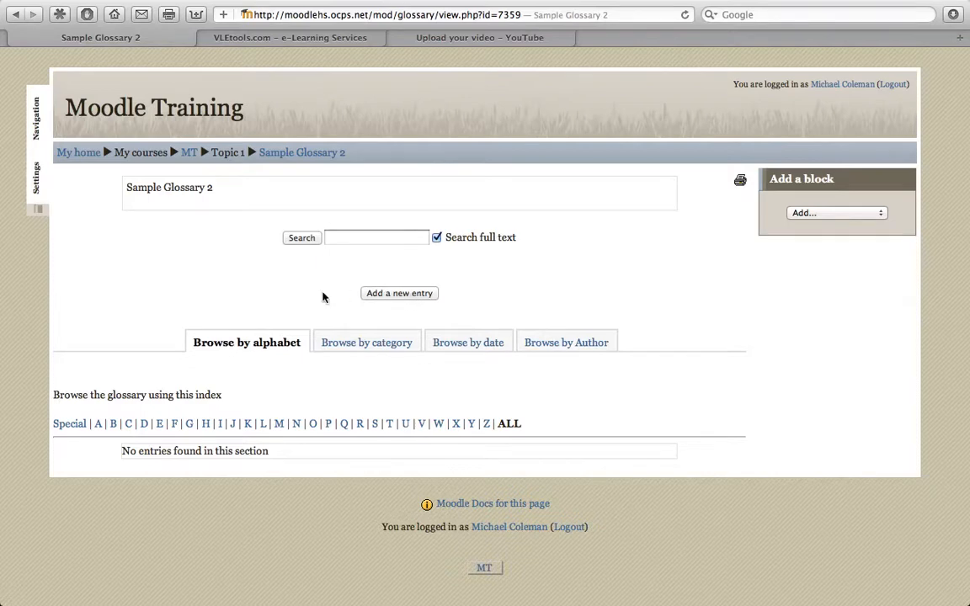
mouse_move(274, 371)
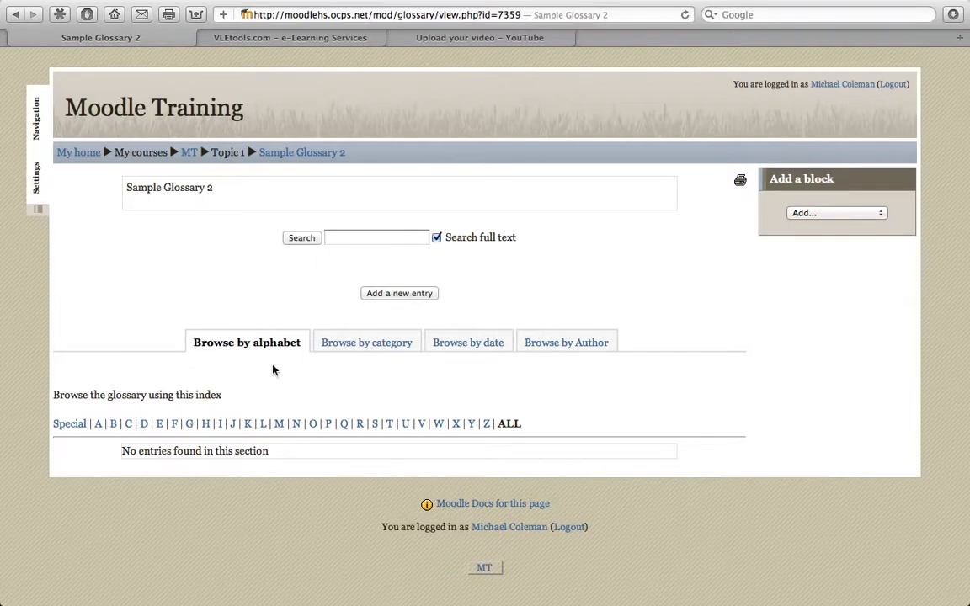
mouse_move(318, 376)
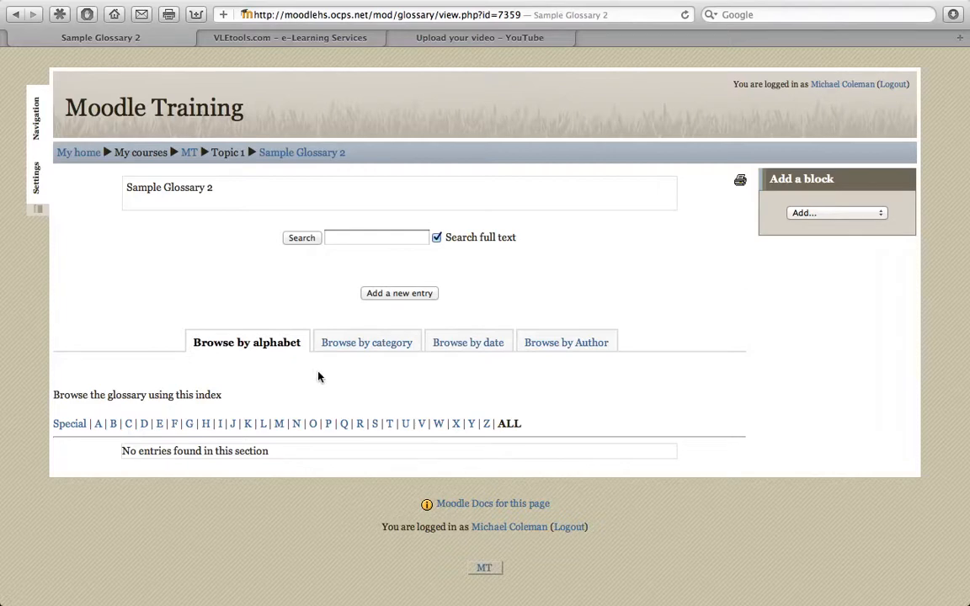
mouse_move(482, 385)
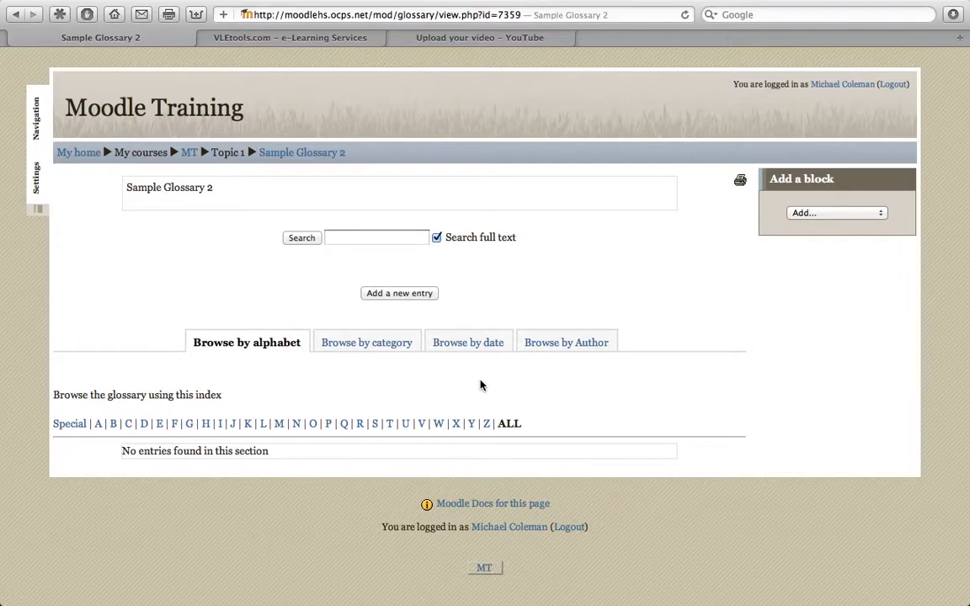
mouse_move(374, 393)
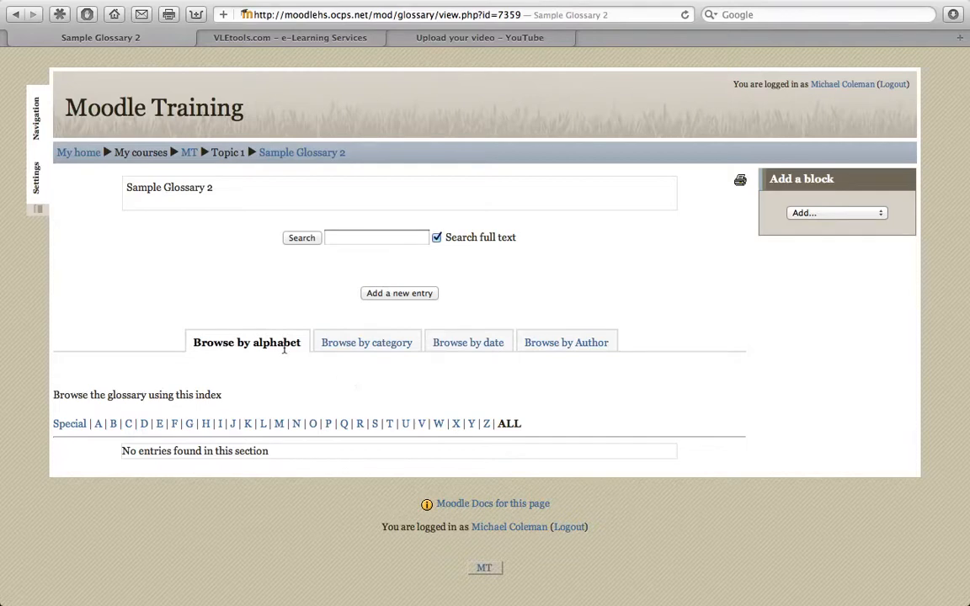
mouse_move(187, 271)
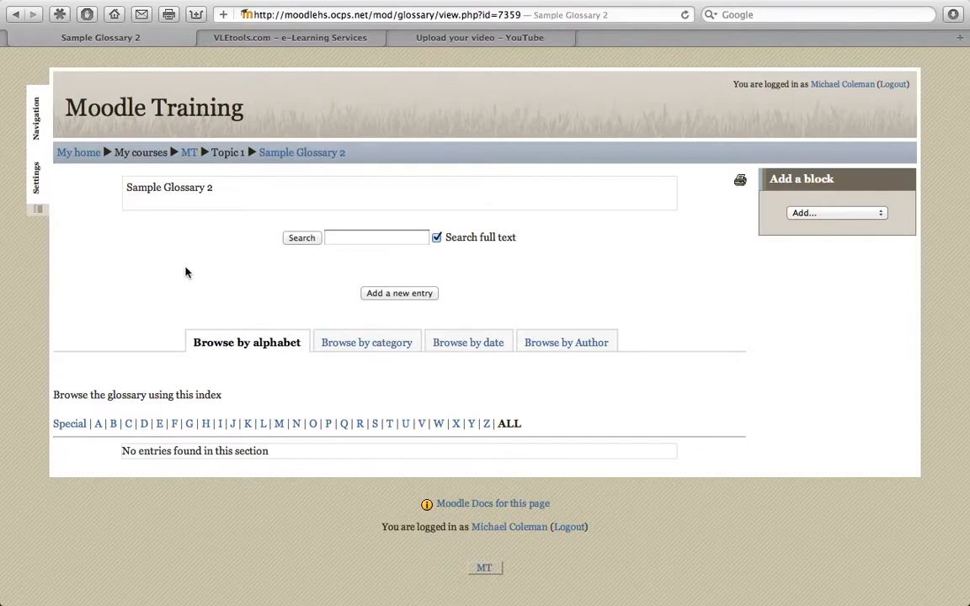
mouse_move(179, 272)
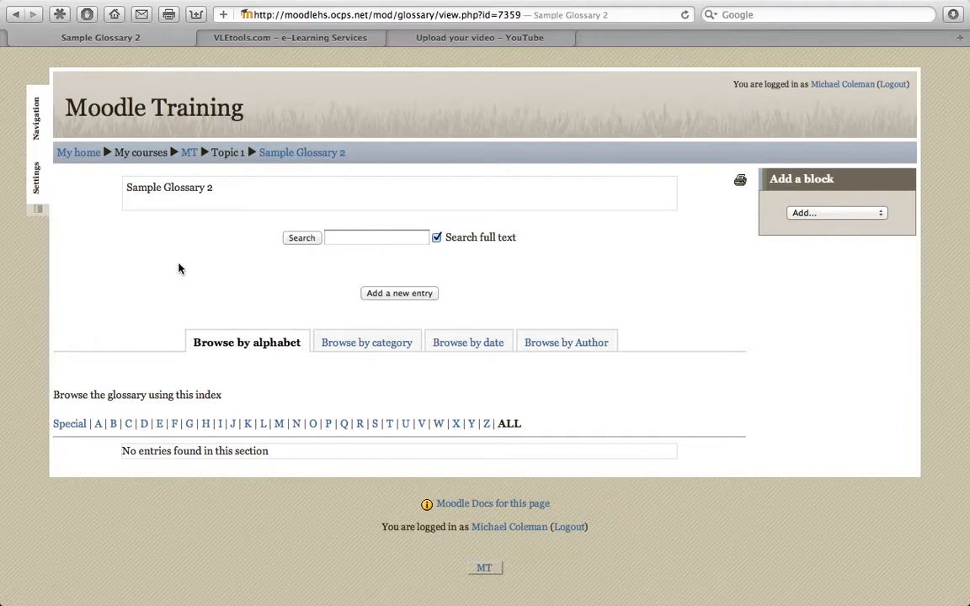
mouse_move(179, 254)
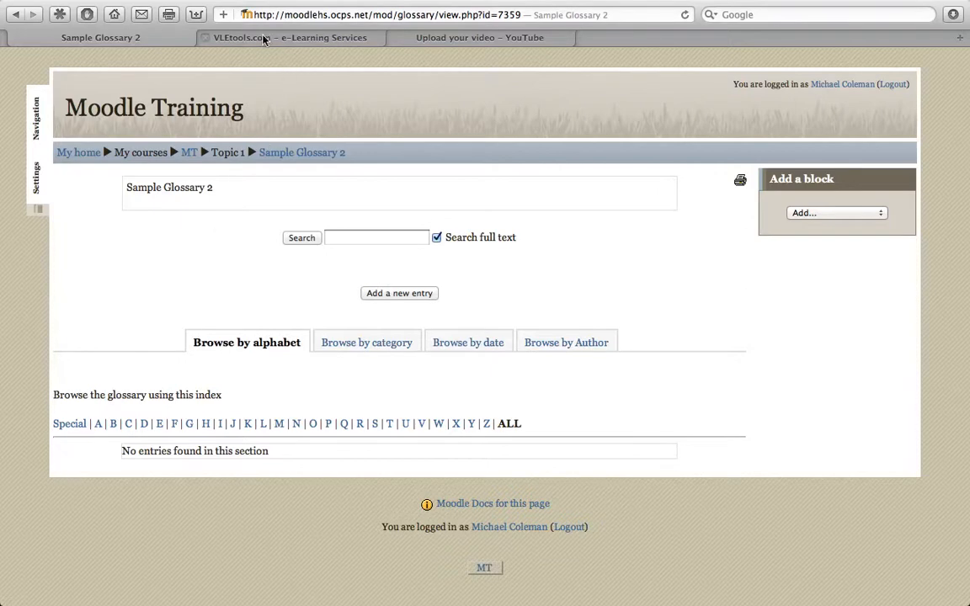
Open the Glossary XML converter on VLEtools.com, showing its parser options
click(287, 37)
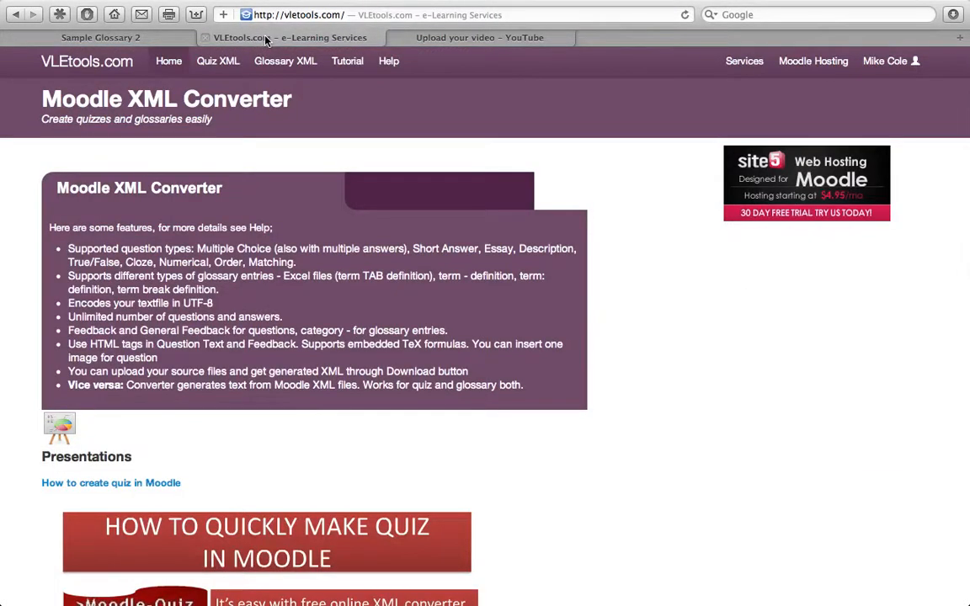
mouse_move(284, 60)
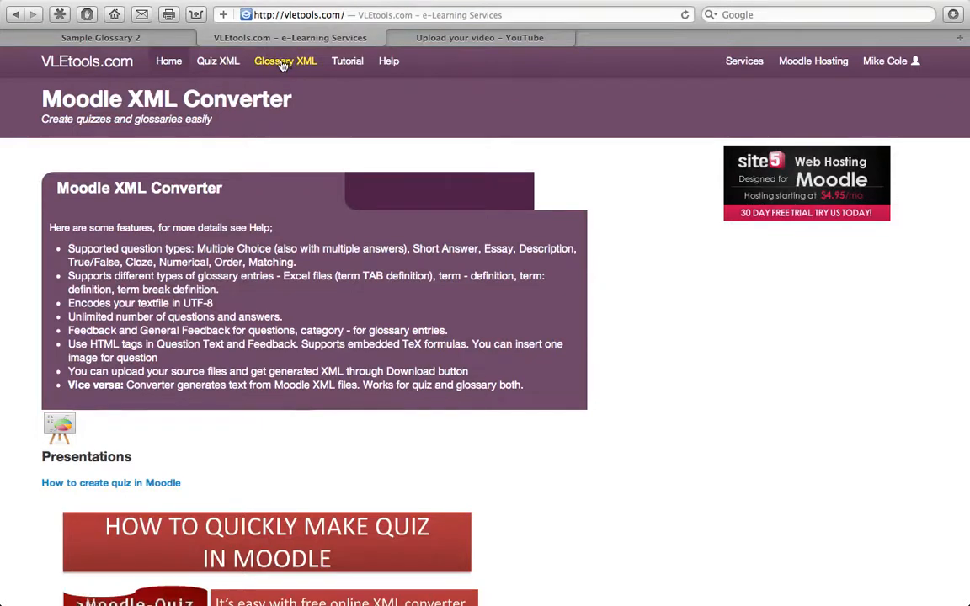
click(285, 60)
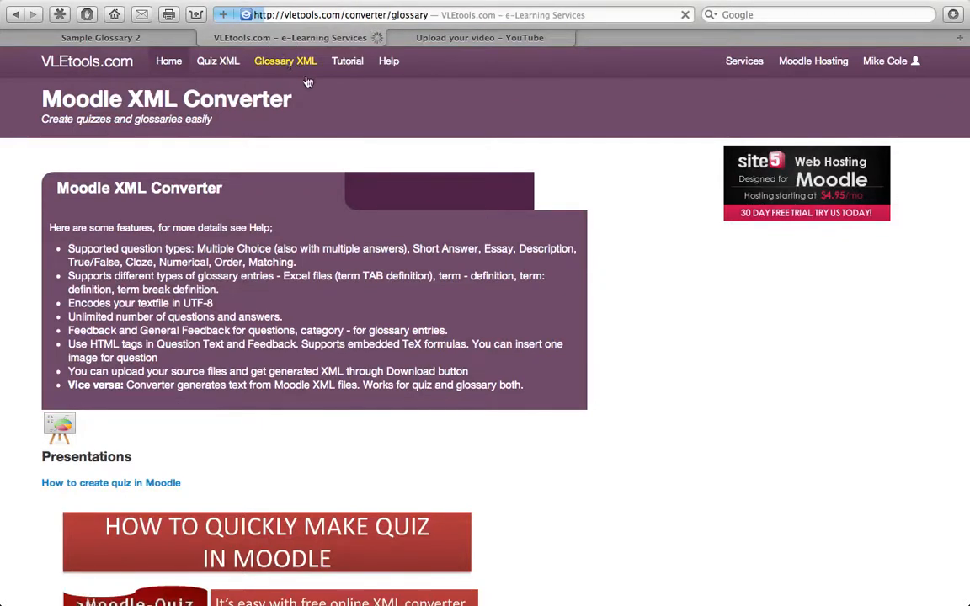
mouse_move(328, 108)
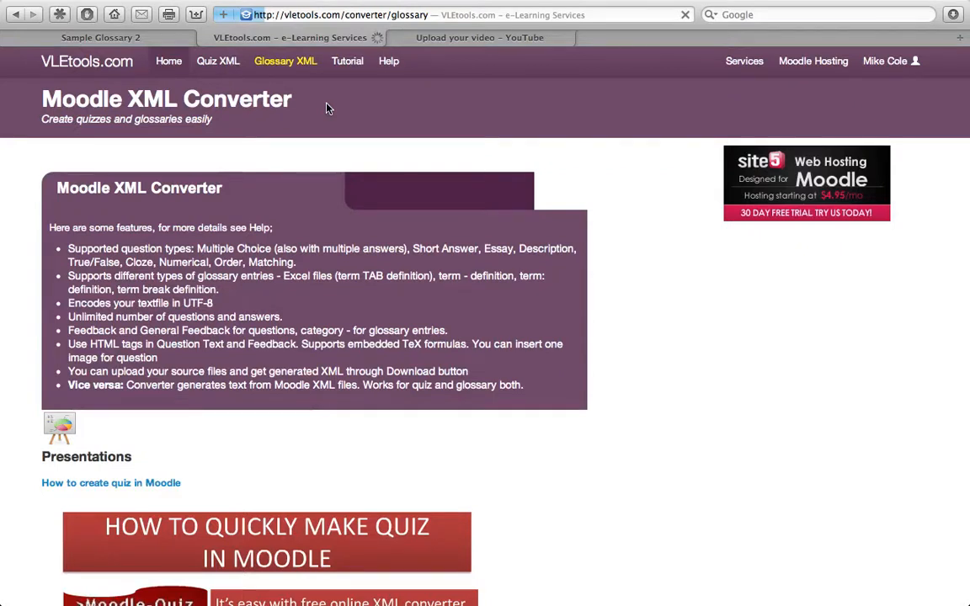
mouse_move(367, 155)
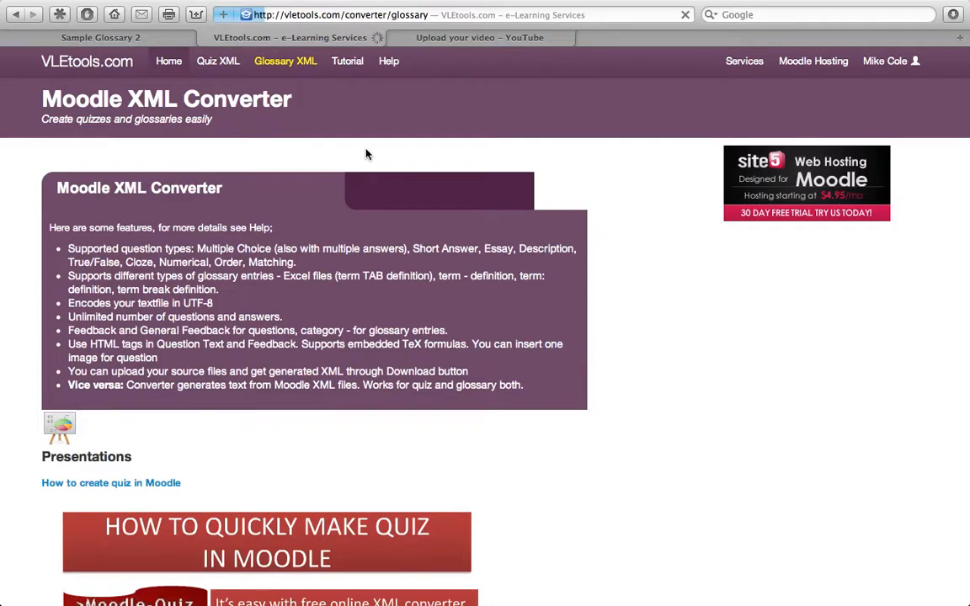
click(285, 60)
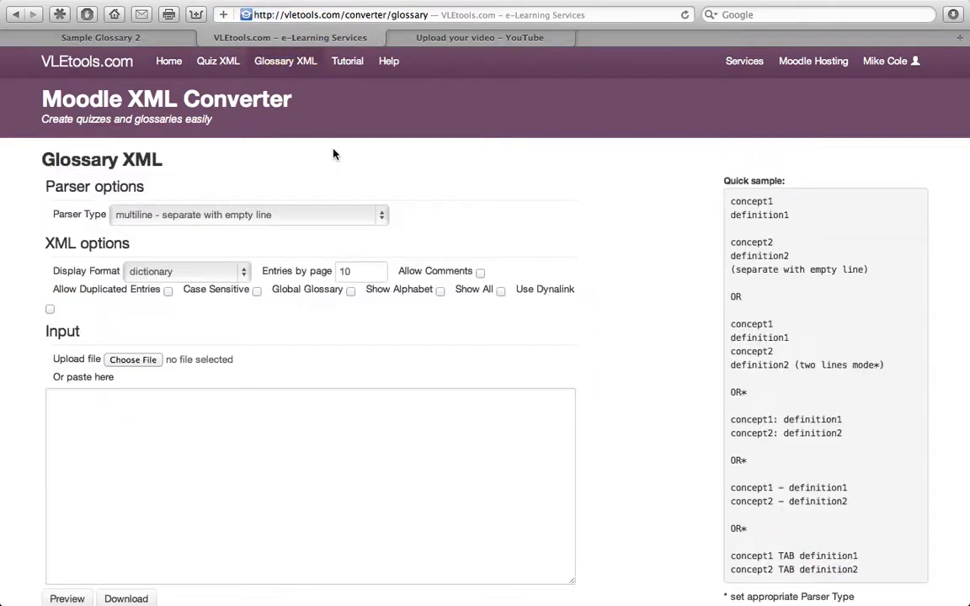
scroll(down, 3)
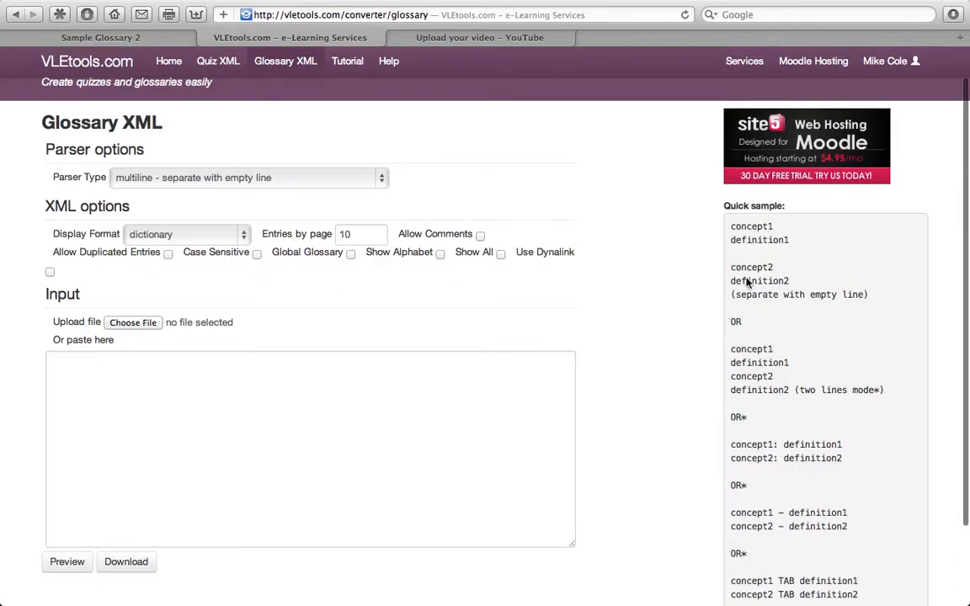
mouse_move(756, 349)
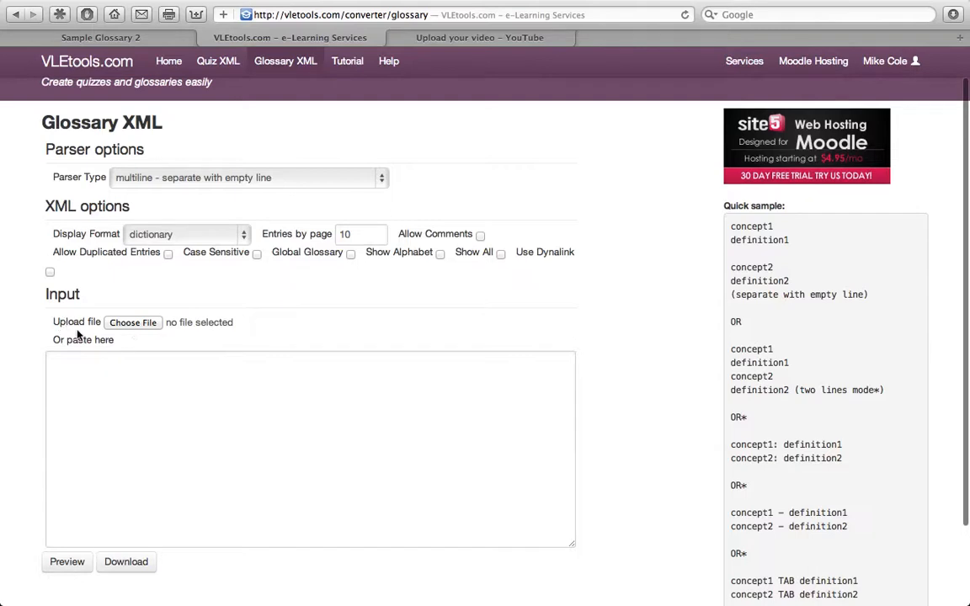
mouse_move(357, 328)
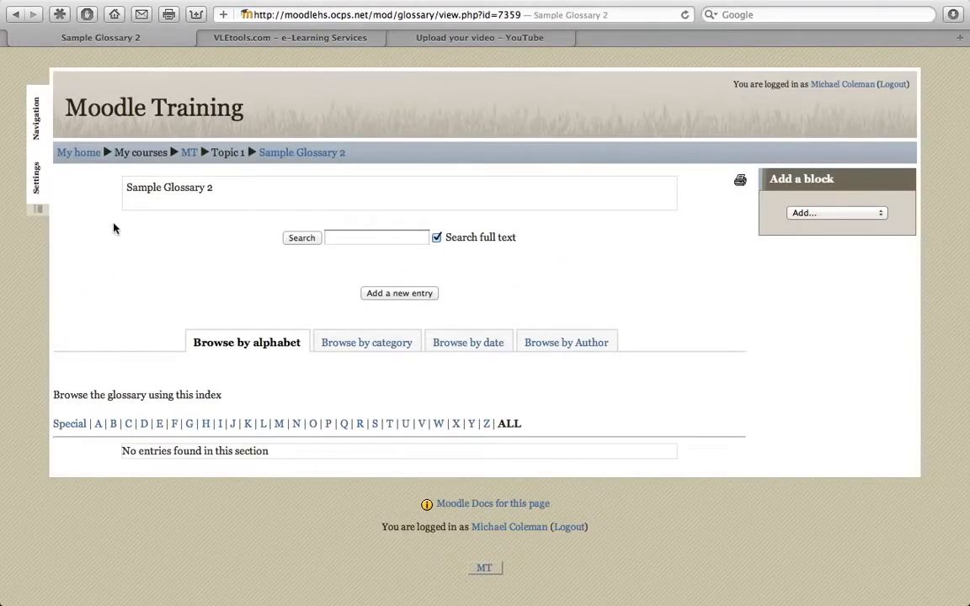
mouse_move(259, 264)
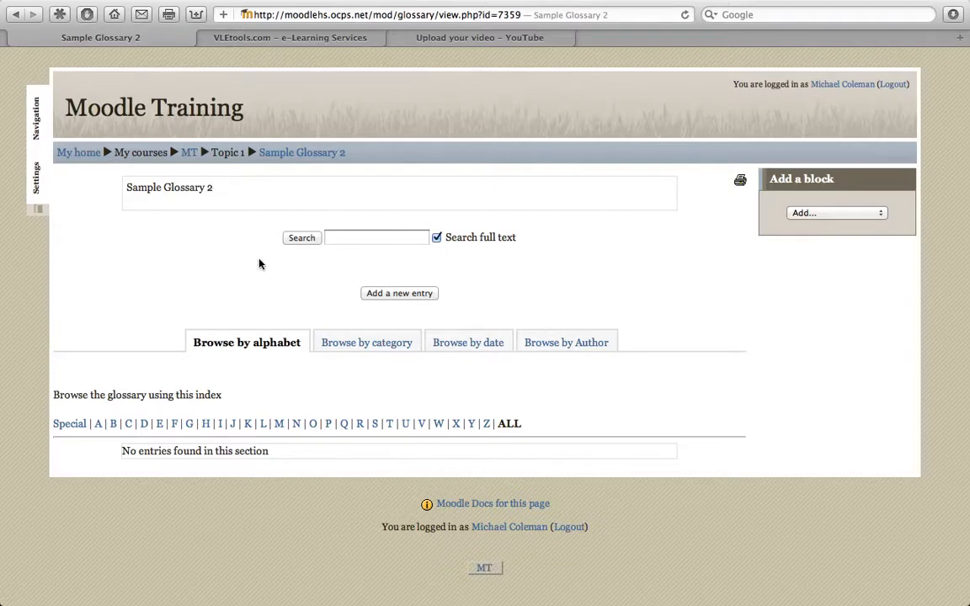
mouse_move(78, 209)
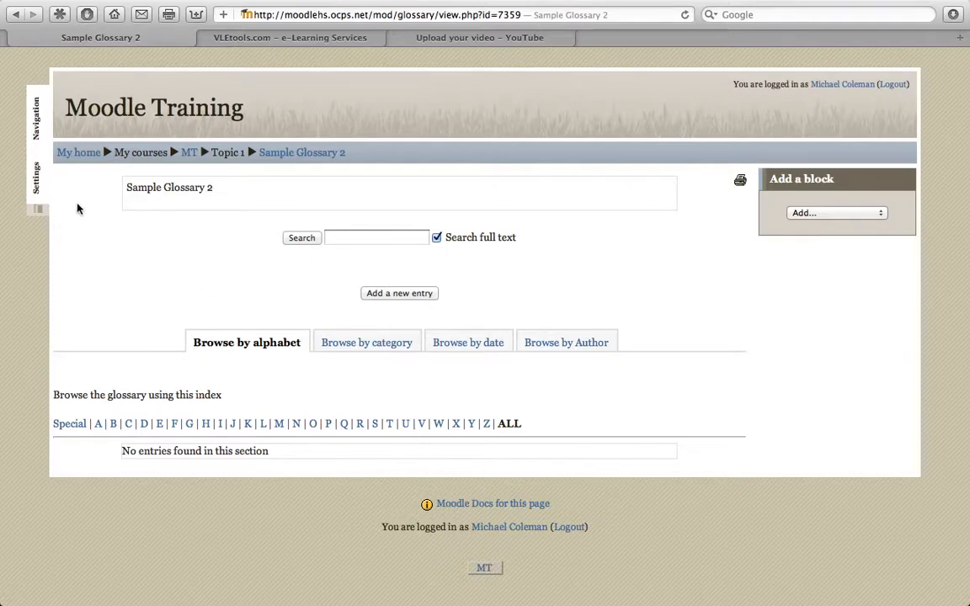
Open Glossary administration > Import entries for Sample Glossary 2
click(36, 177)
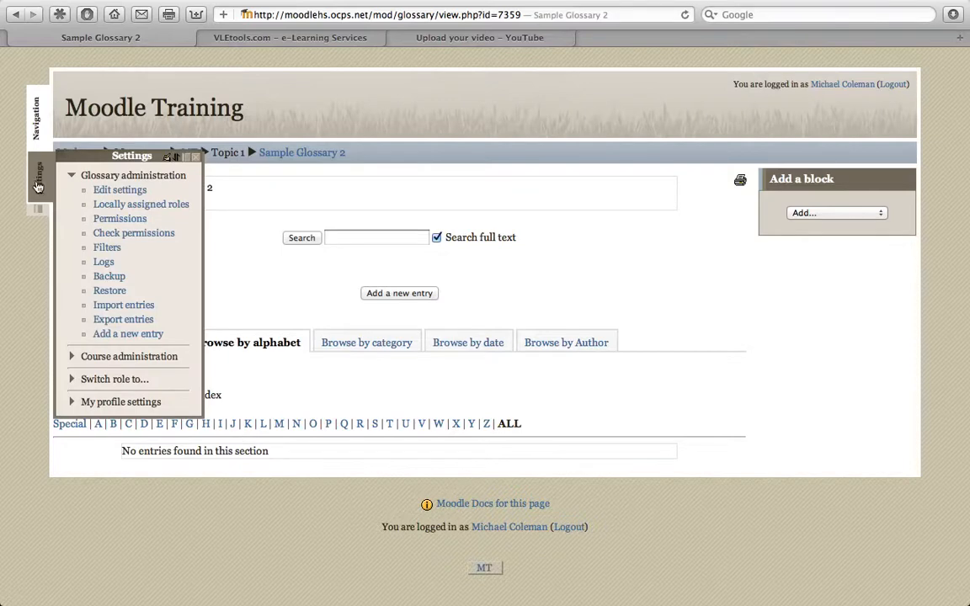
mouse_move(124, 305)
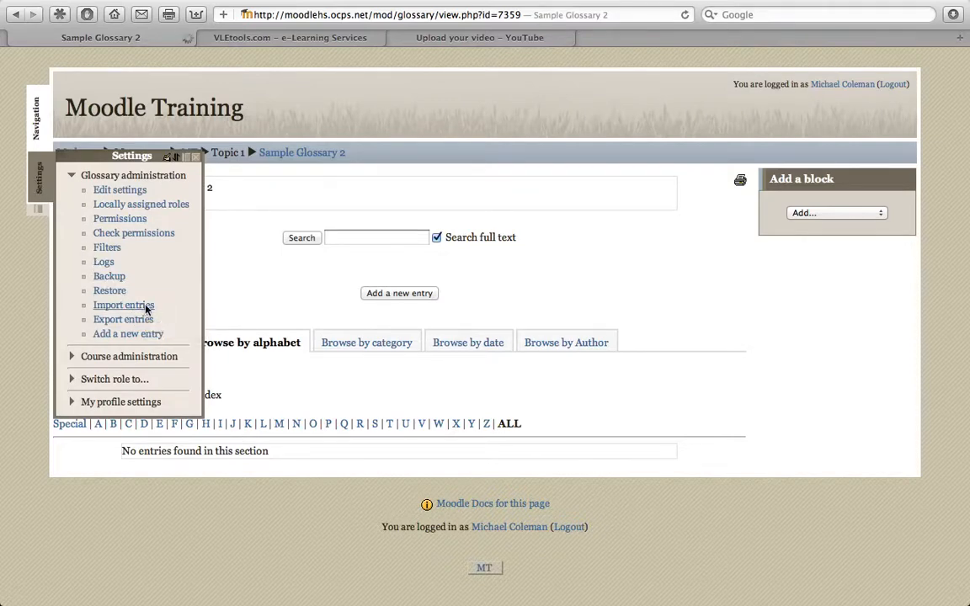
click(123, 305)
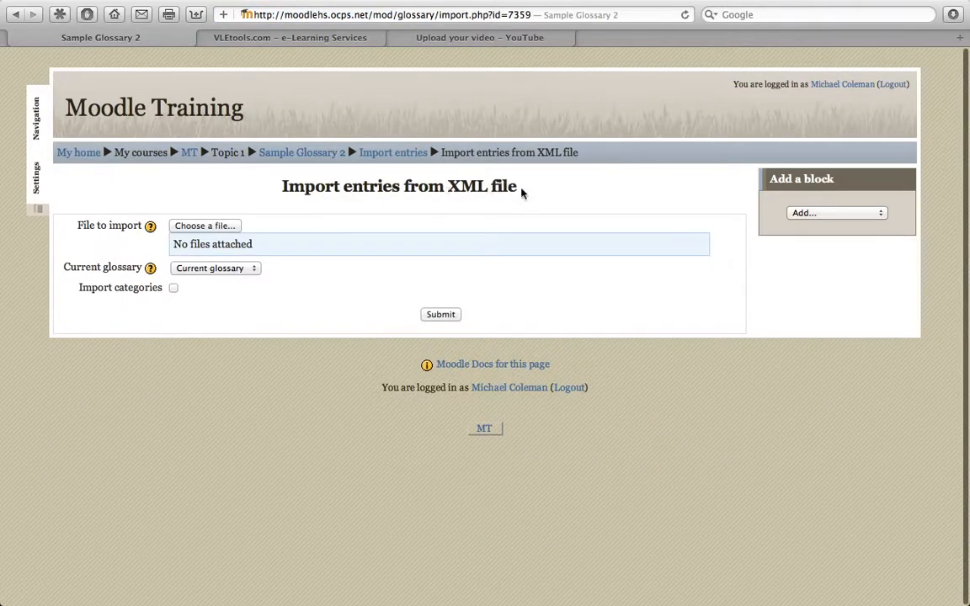
mouse_move(501, 207)
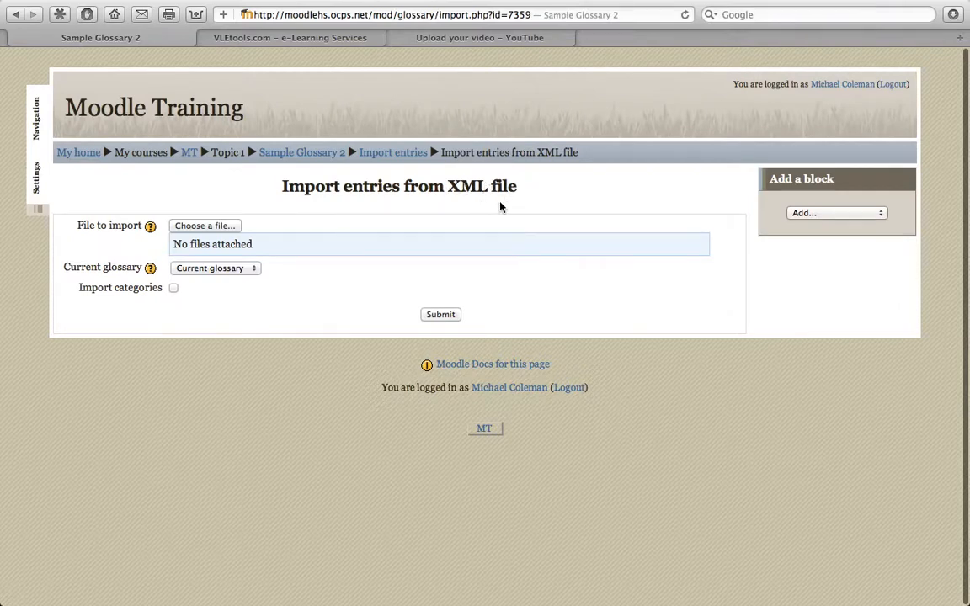
mouse_move(462, 211)
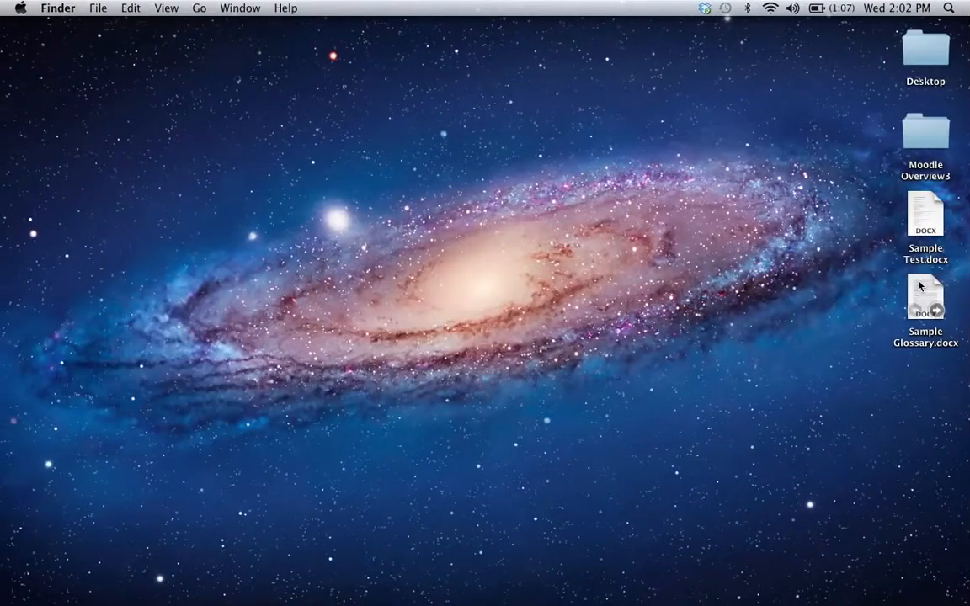
Open Sample Glossary.docx from the desktop in Word
click(926, 299)
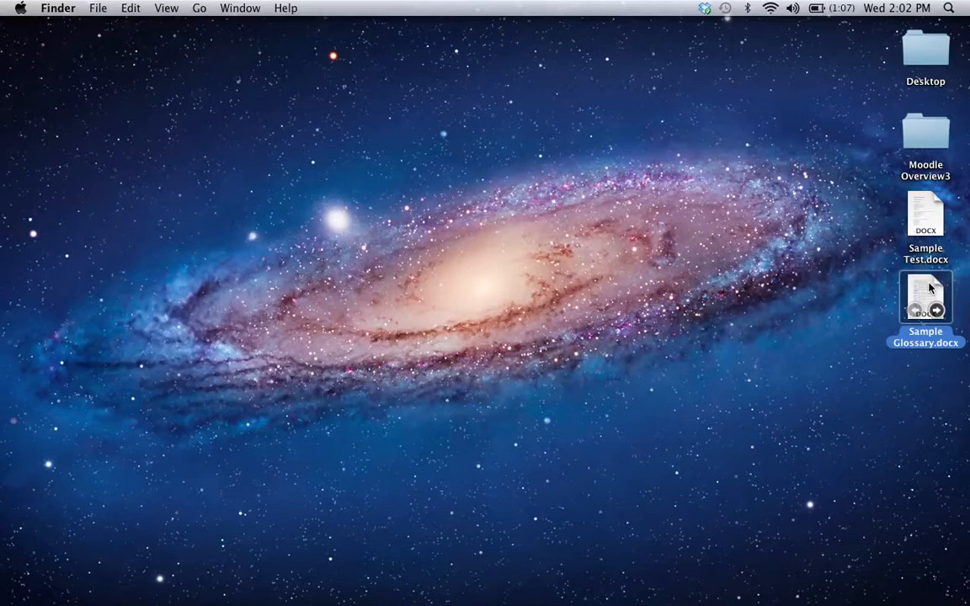
double_click(925, 299)
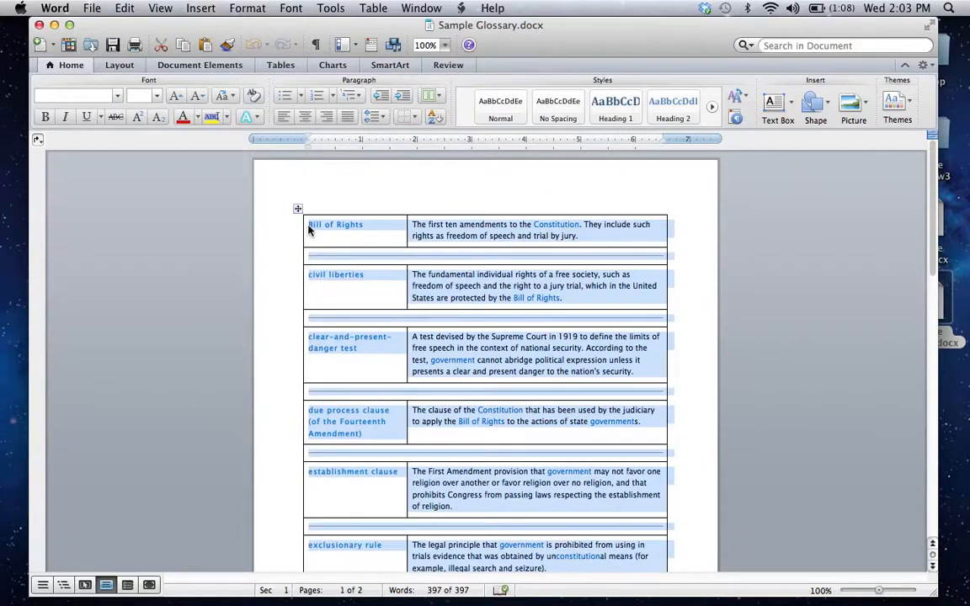
mouse_move(427, 238)
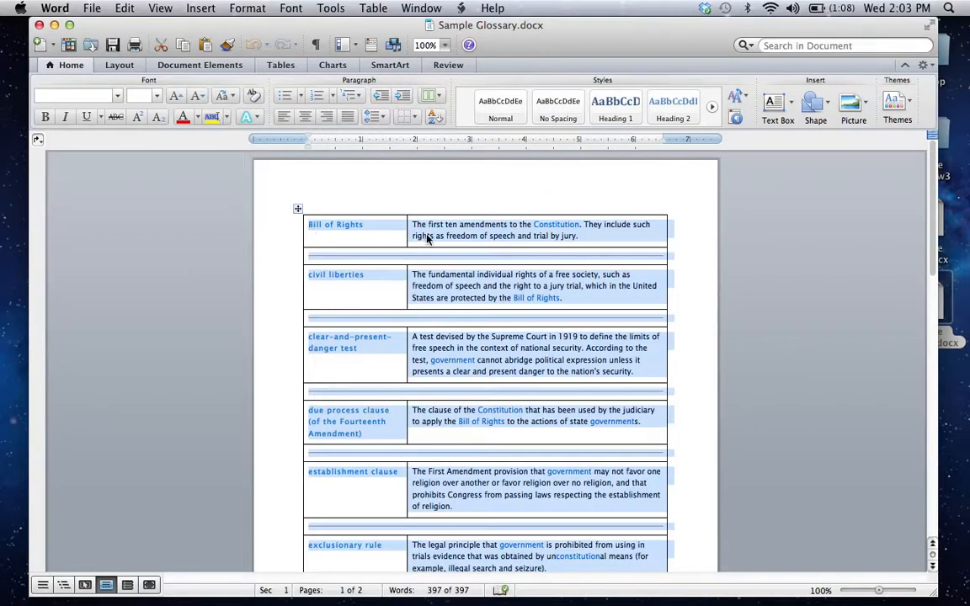
mouse_move(328, 248)
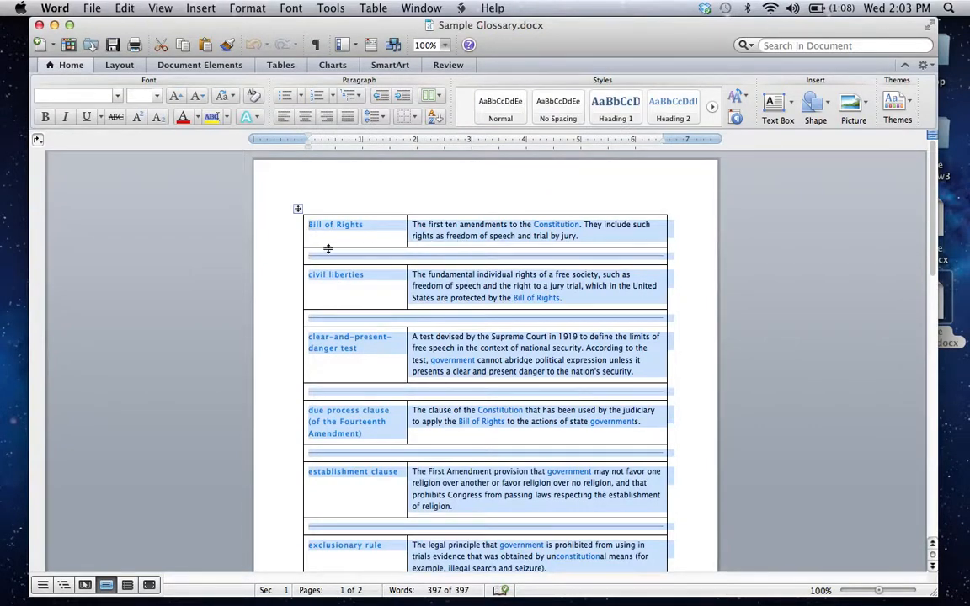
mouse_move(412, 286)
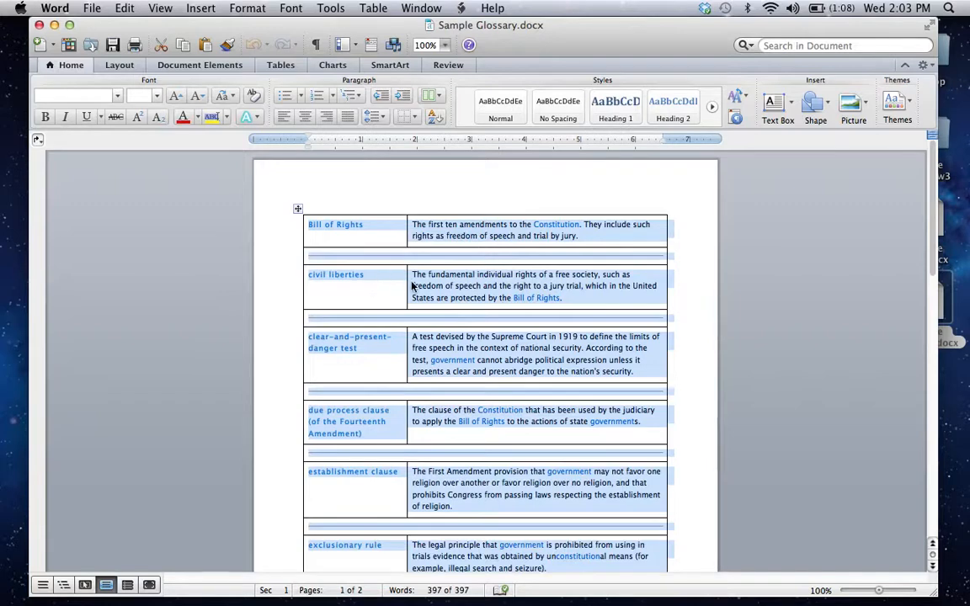
Review the Word table of terms, from Bill of Rights to exclusionary rule
scroll(up, 3)
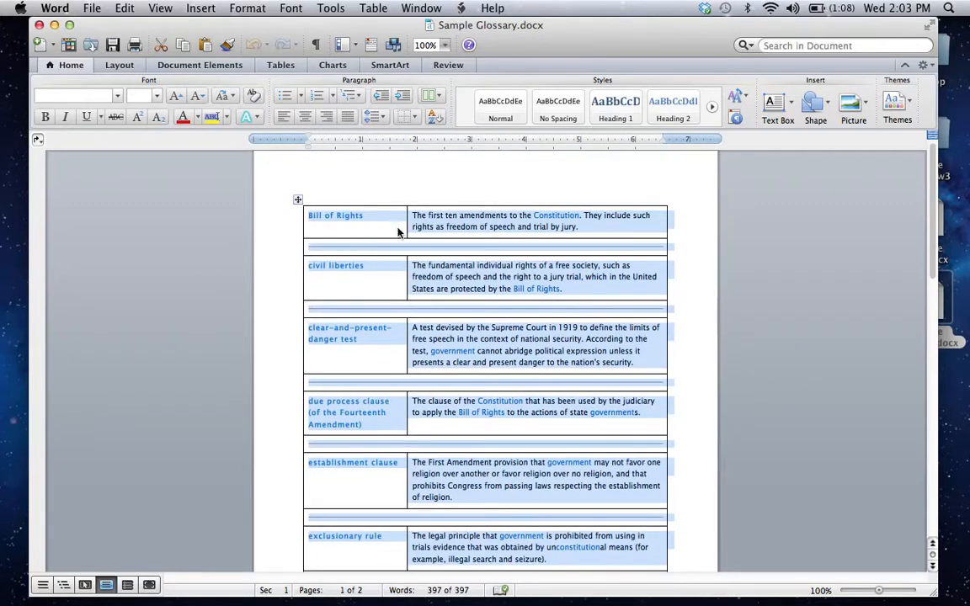
mouse_move(331, 267)
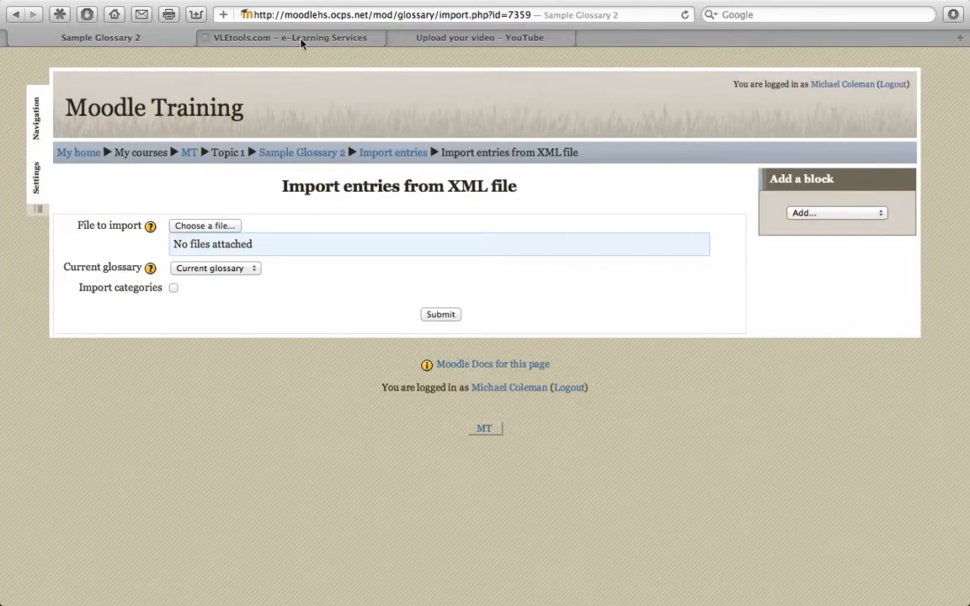
Paste the copied glossary terms into VLEtools' 'Or paste here' box and review them
click(290, 37)
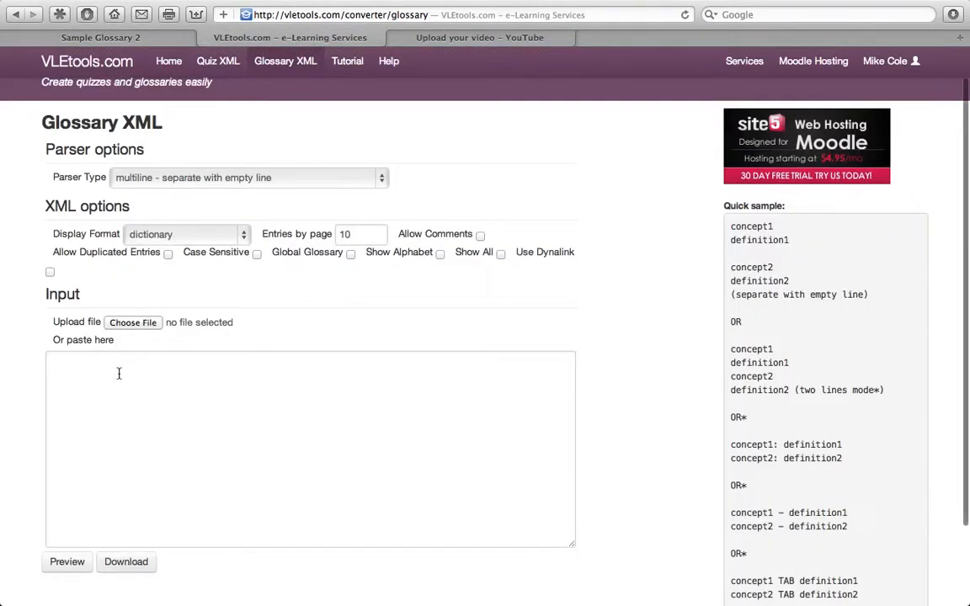
click(310, 449)
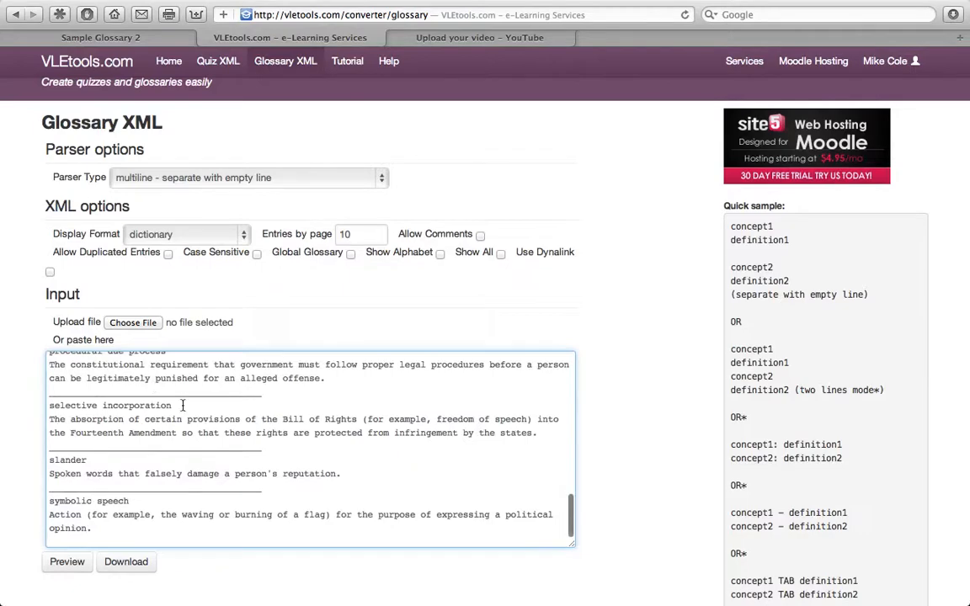
scroll(up, 3)
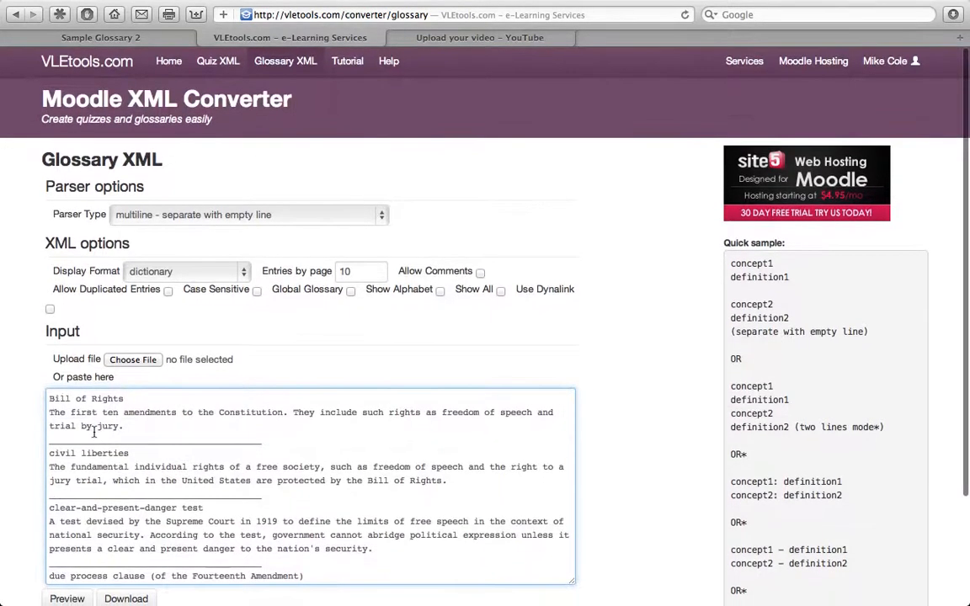
scroll(down, 3)
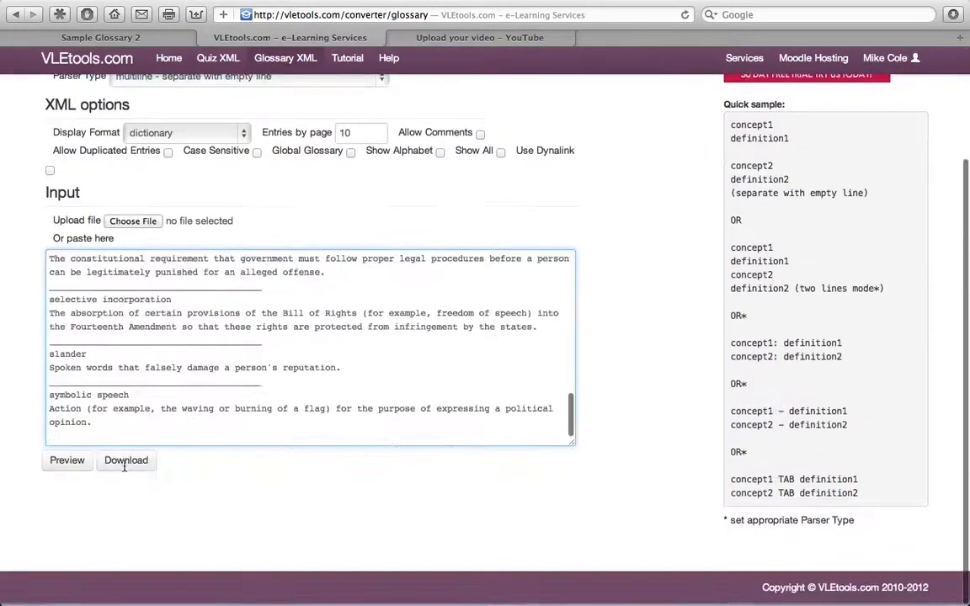
scroll(up, 3)
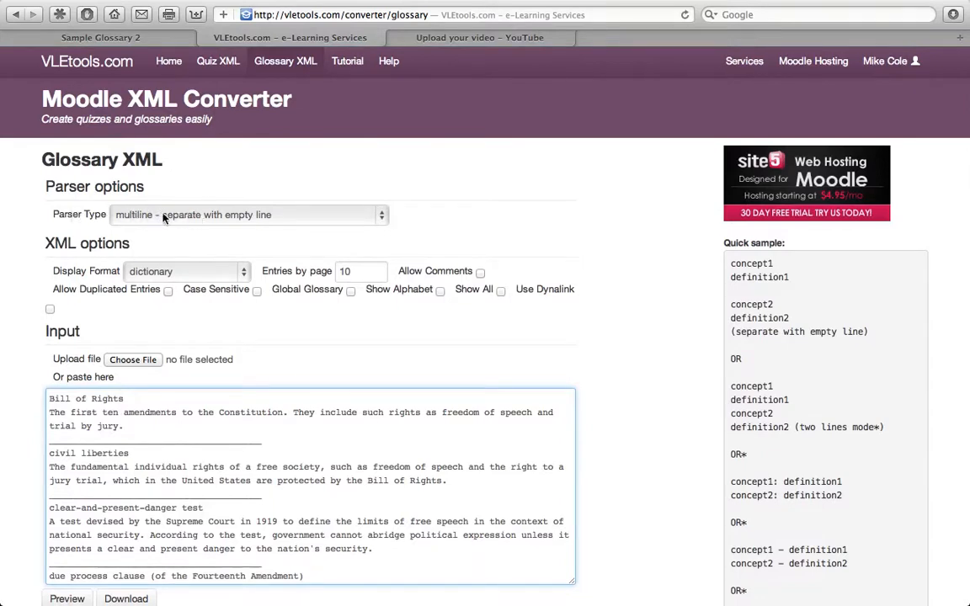
mouse_move(151, 215)
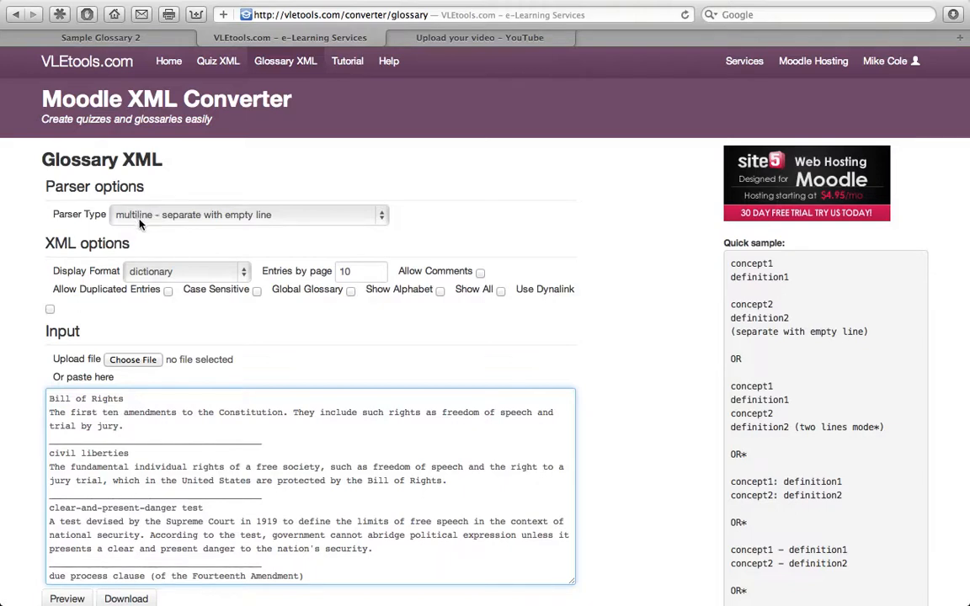
mouse_move(154, 223)
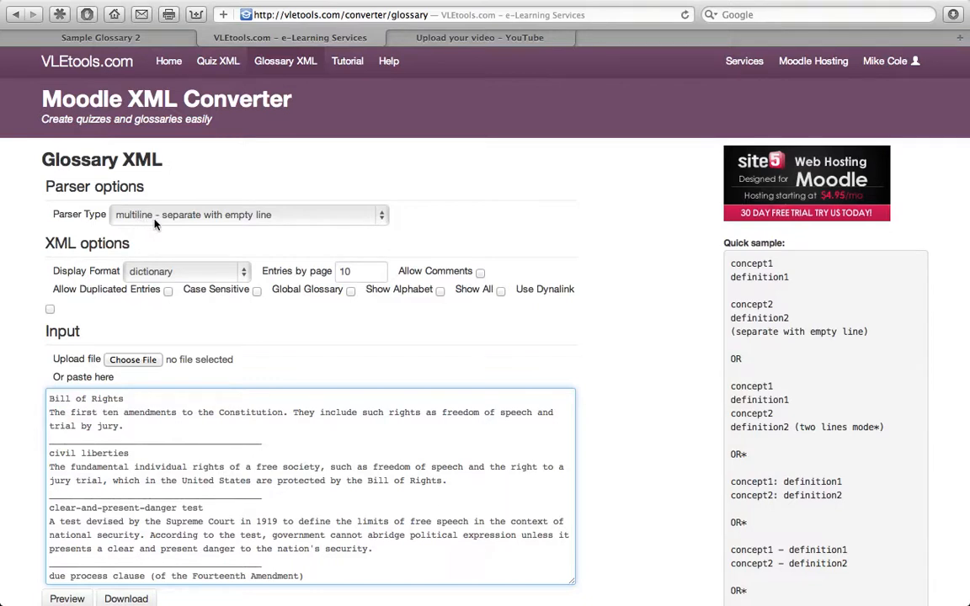
mouse_move(163, 224)
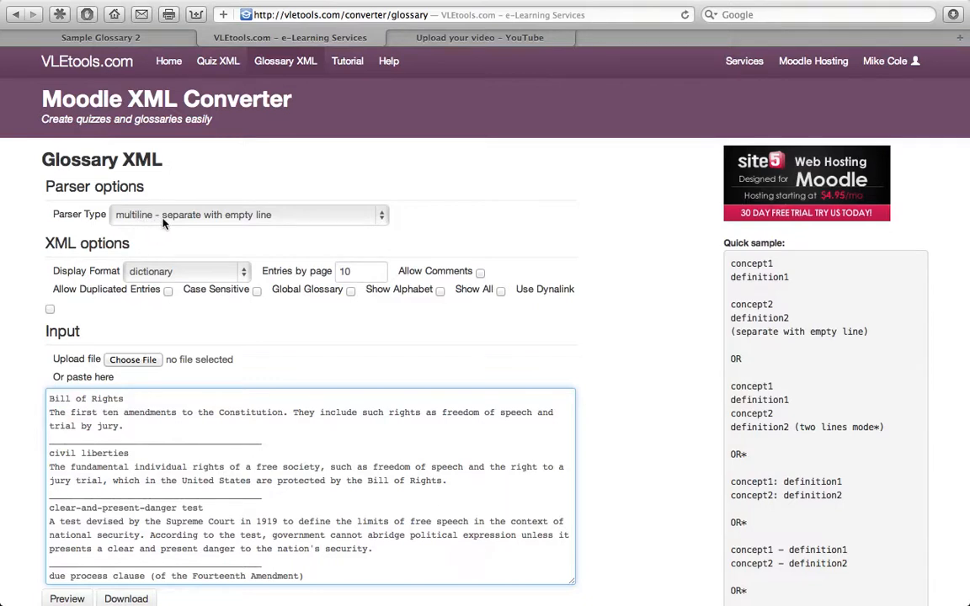
mouse_move(282, 219)
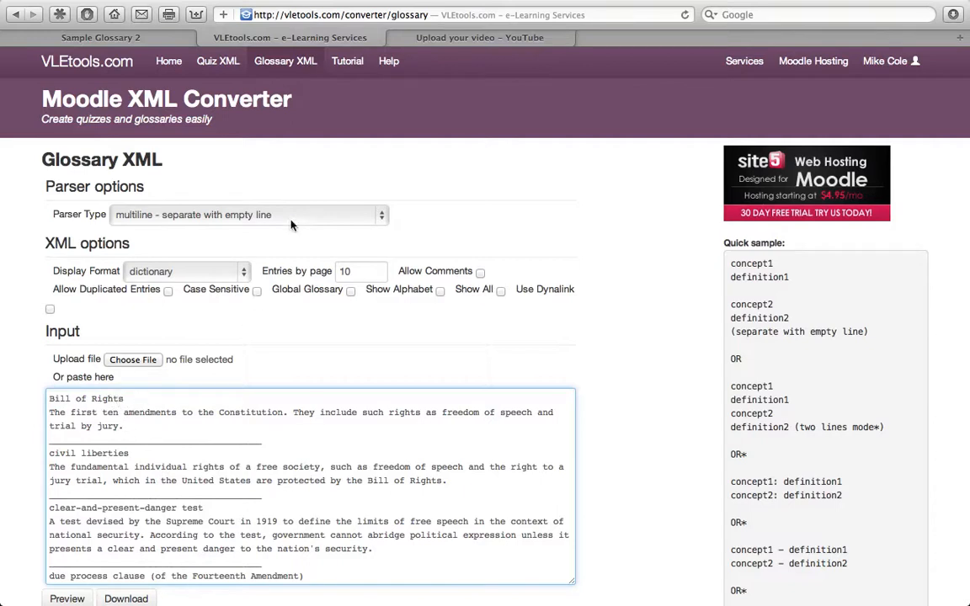
Set Parser Type to 'two lines - first line is concept, second is definition'
click(246, 215)
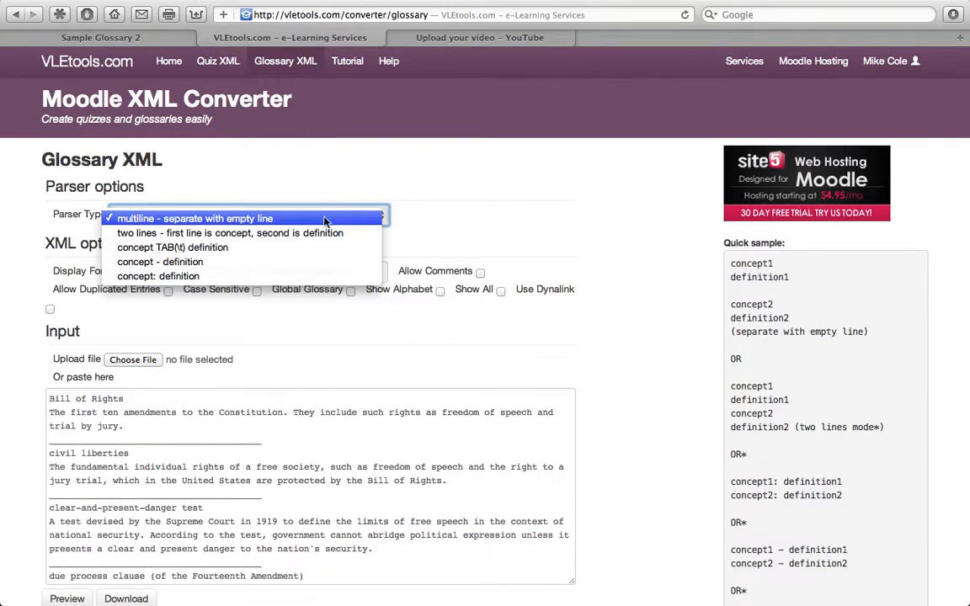
mouse_move(230, 233)
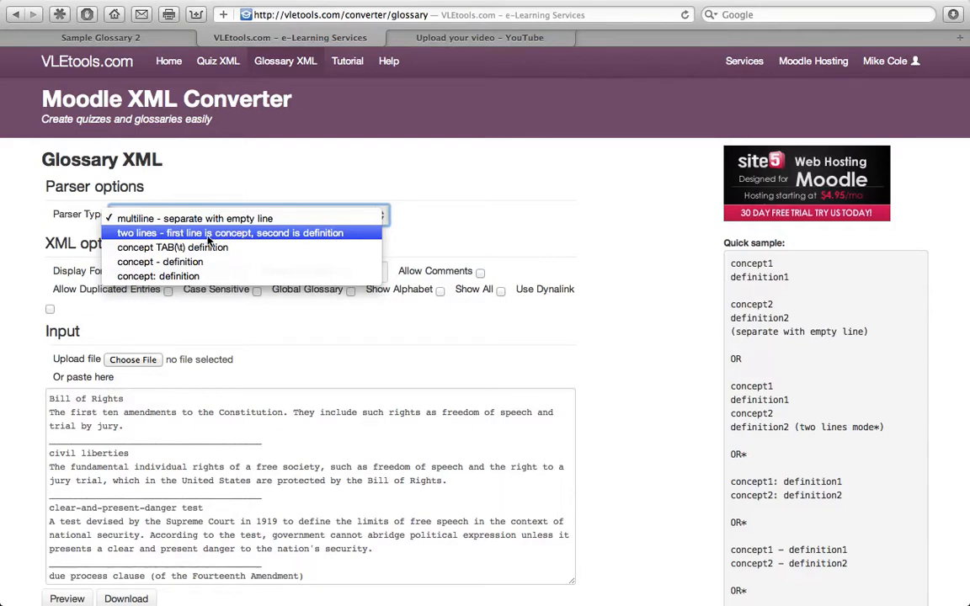
mouse_move(169, 454)
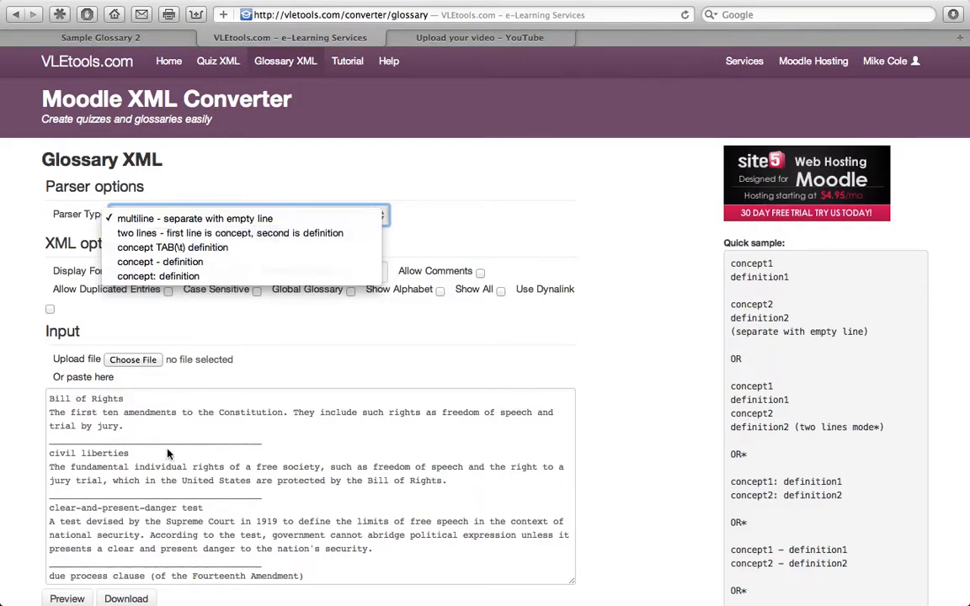
mouse_move(240, 233)
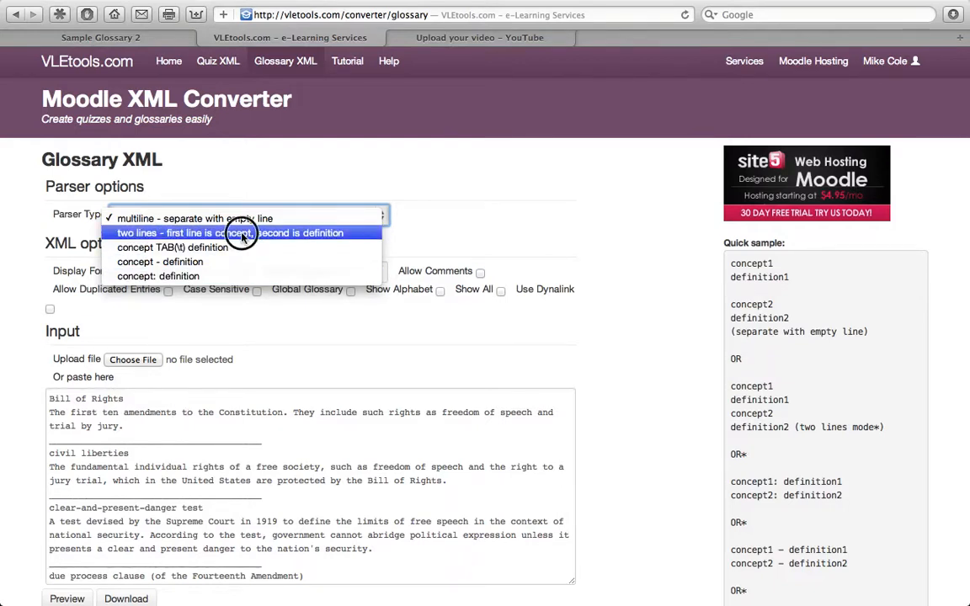
click(225, 232)
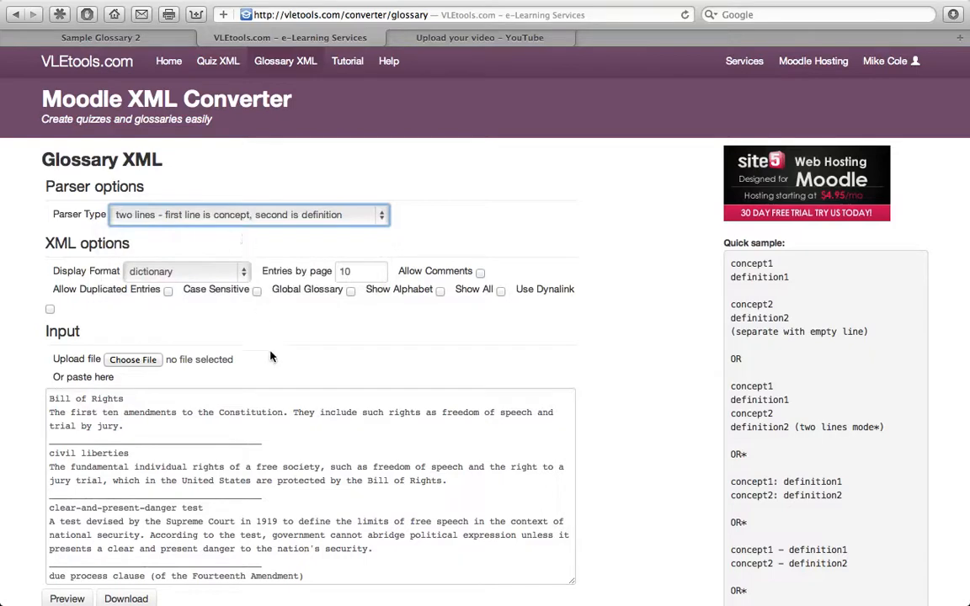
scroll(down, 3)
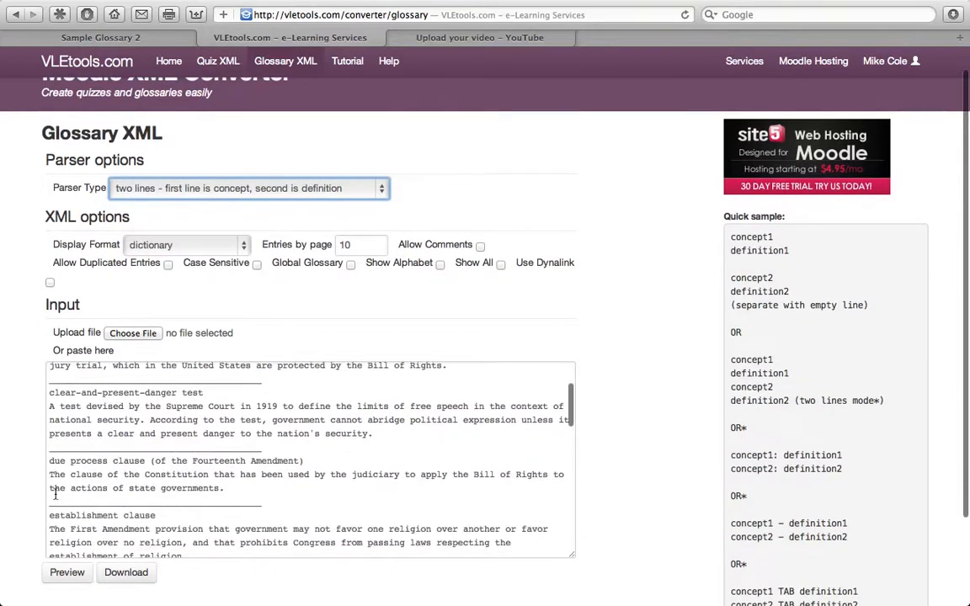
scroll(down, 3)
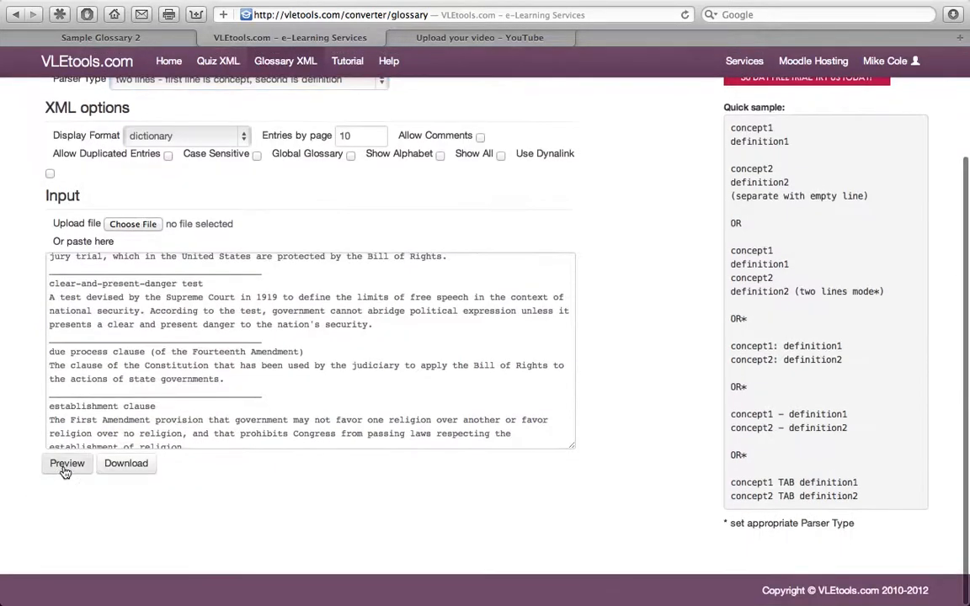
Request a preview of the pasted terms converted into glossary entries
click(67, 463)
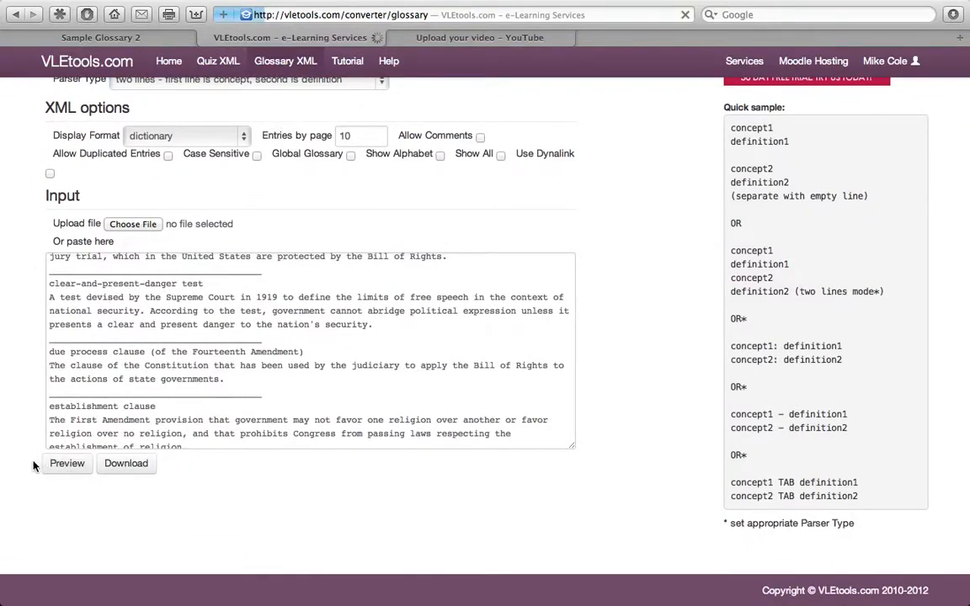
mouse_move(146, 178)
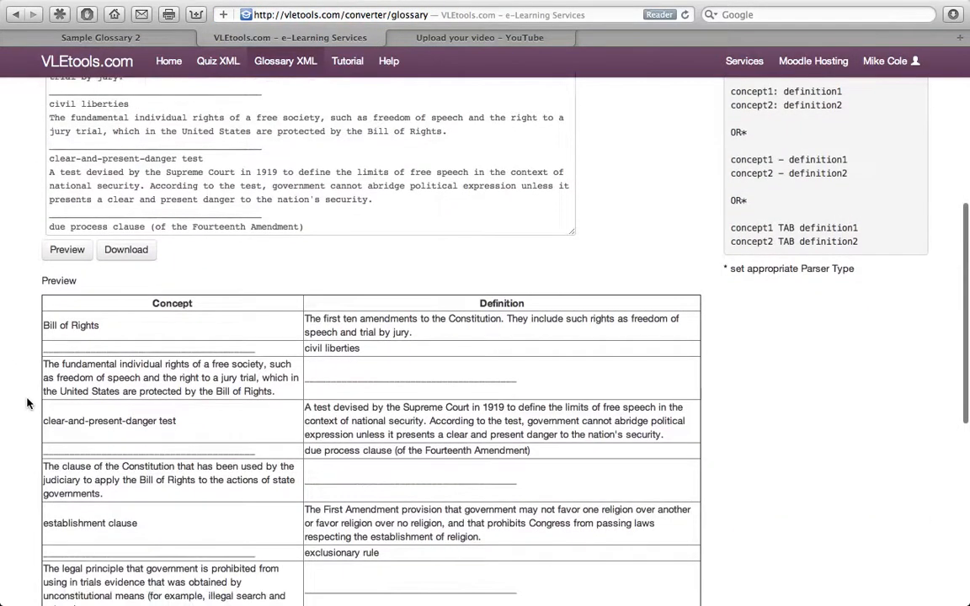
mouse_move(174, 347)
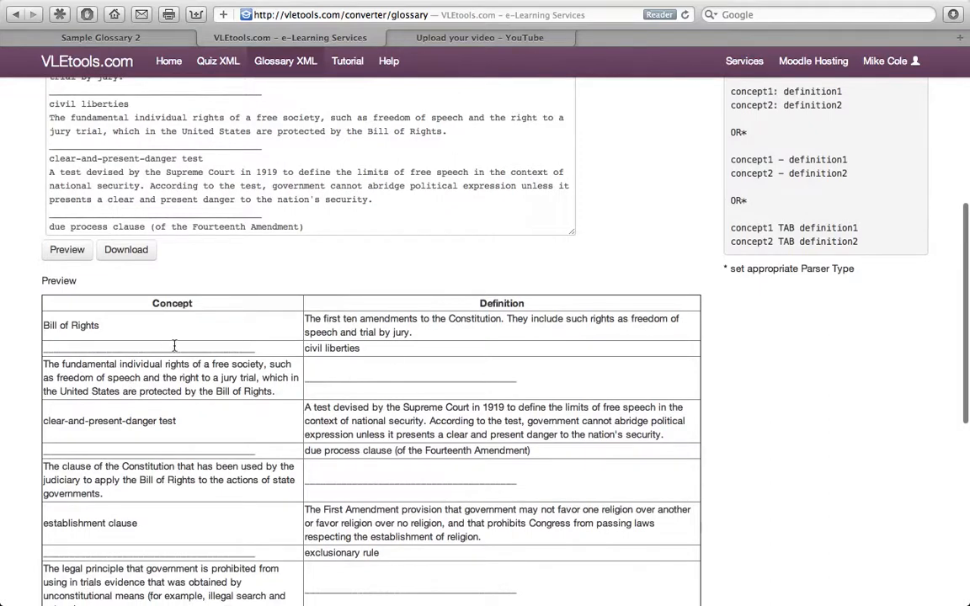
mouse_move(240, 209)
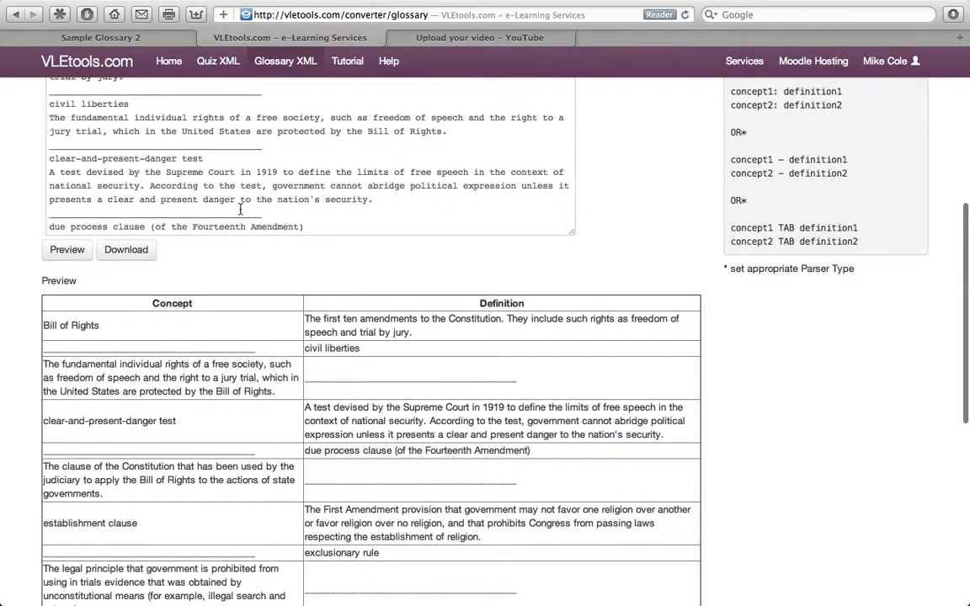
Delete the underscore divider lines below Bill of Rights and establishment clause in the pasted text
scroll(up, 3)
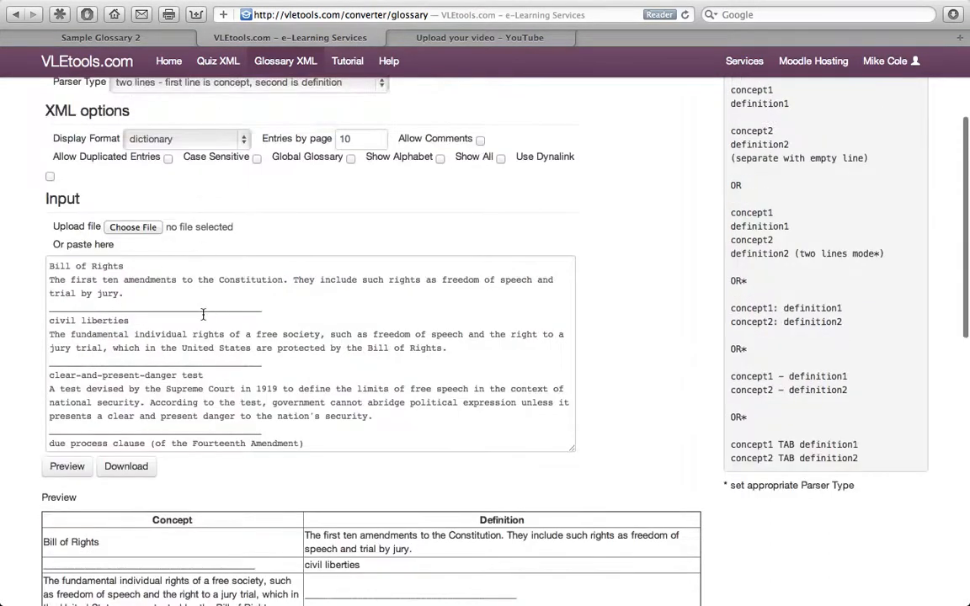
triple_click(185, 306)
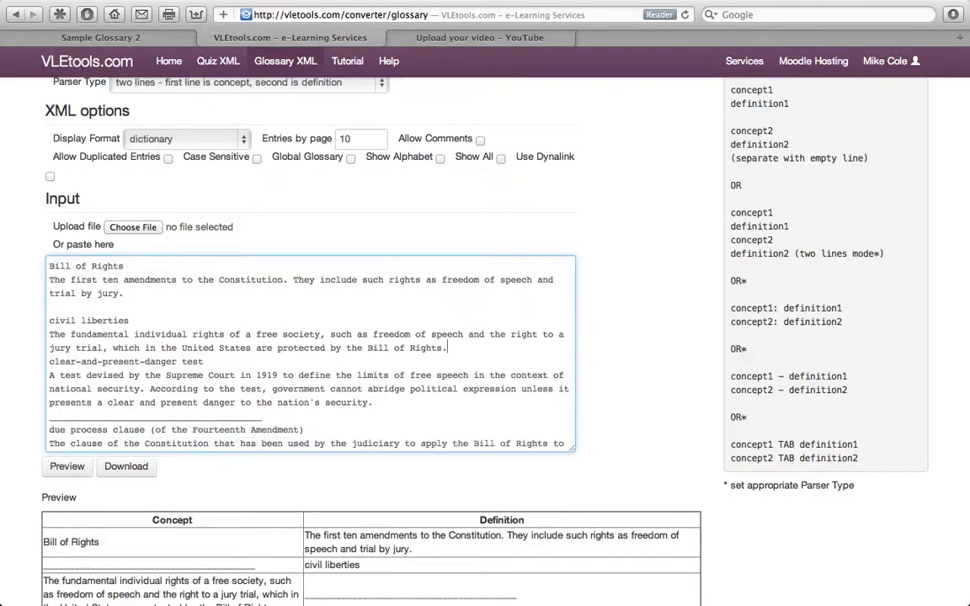
scroll(down, 3)
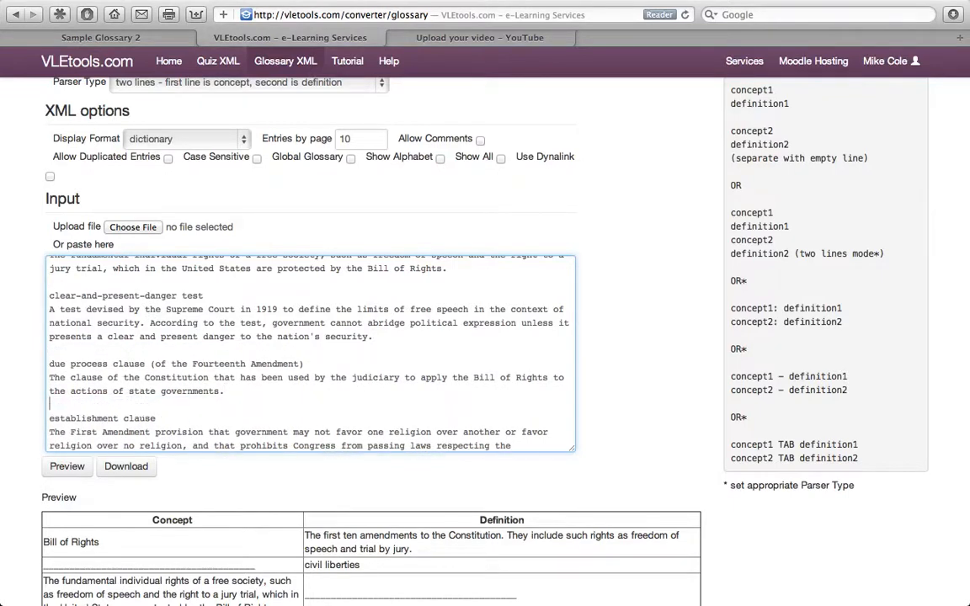
scroll(down, 3)
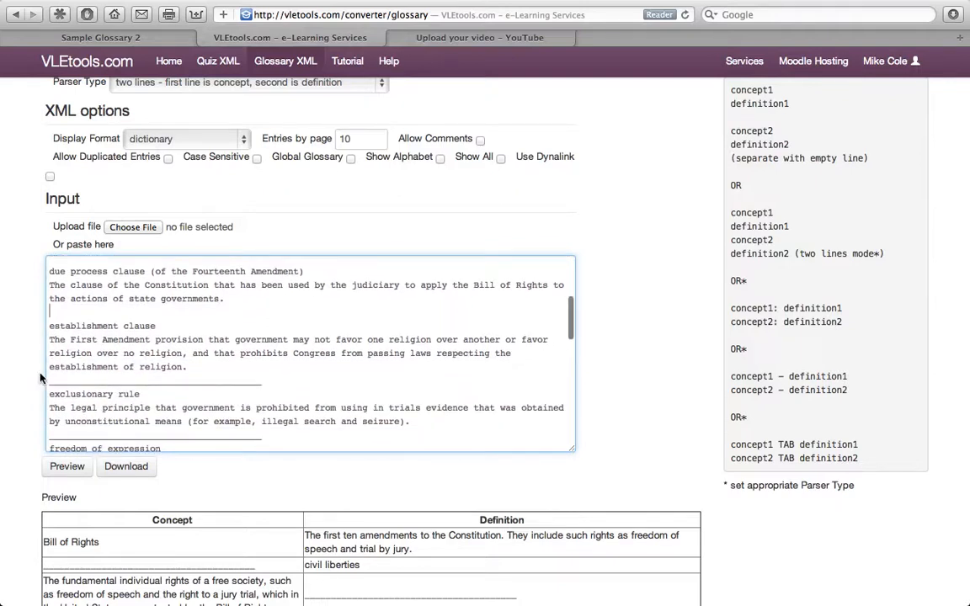
double_click(80, 394)
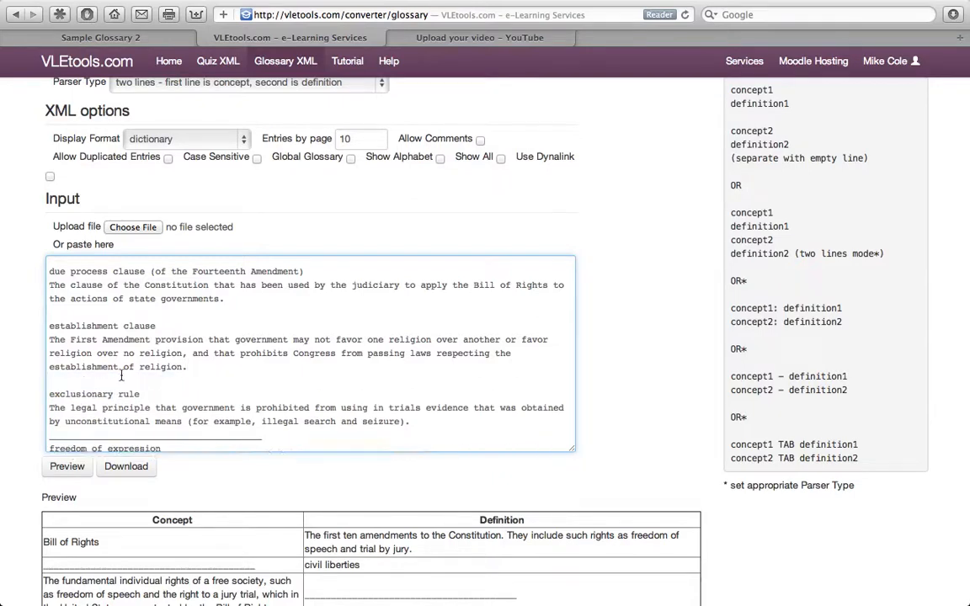
scroll(up, 3)
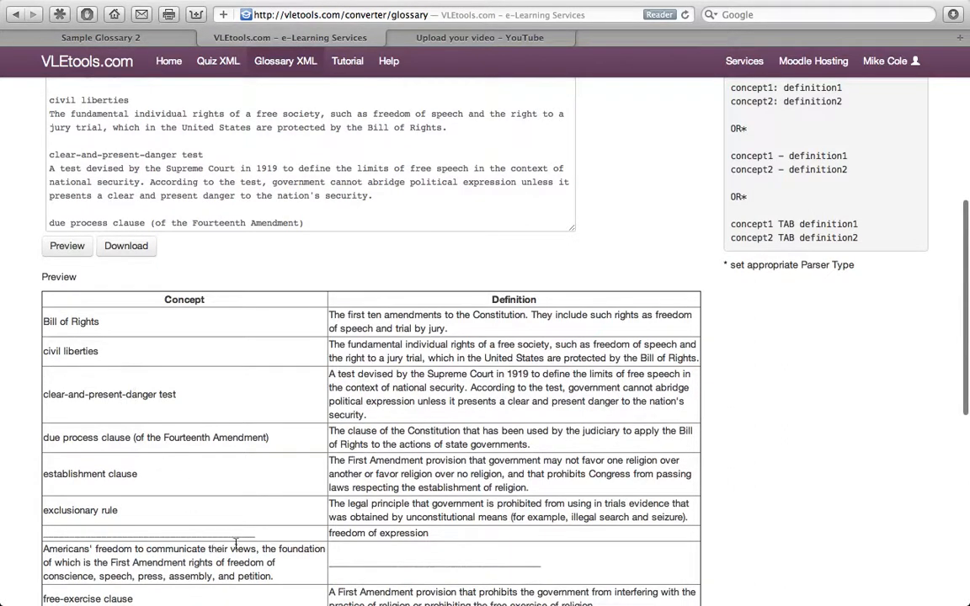
mouse_move(194, 299)
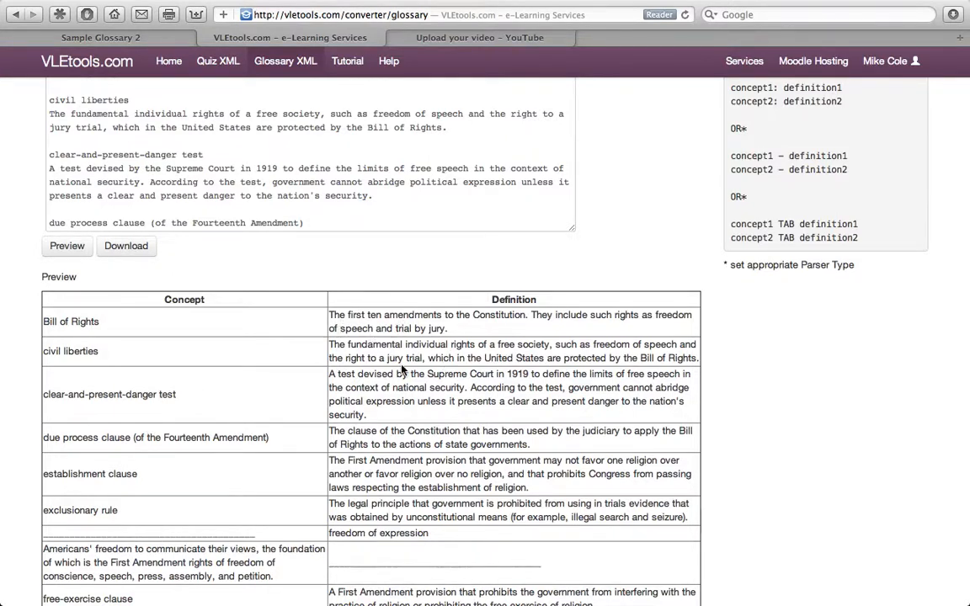
Scroll down the refreshed preview to check the concept/definition pairs
scroll(down, 3)
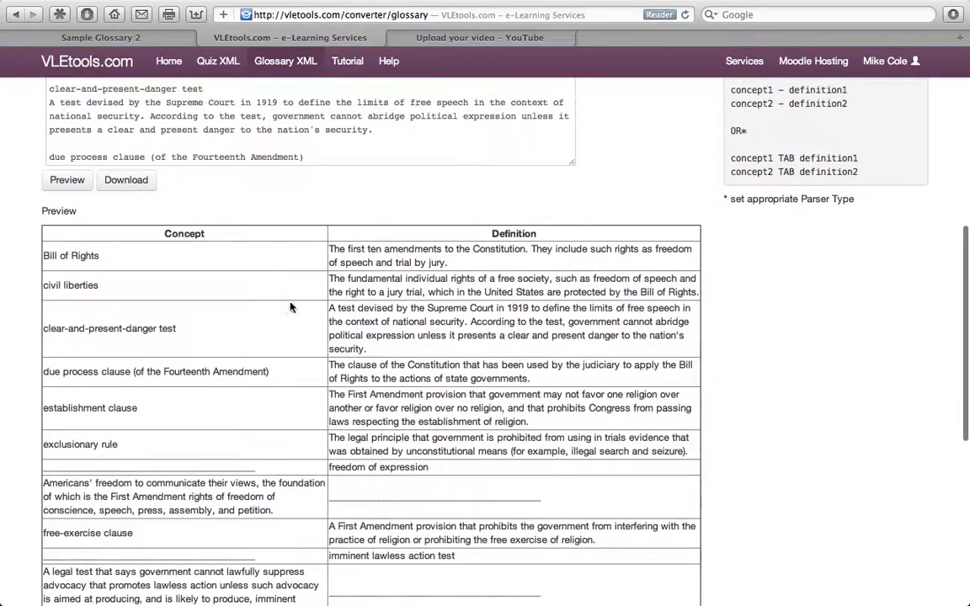
mouse_move(362, 186)
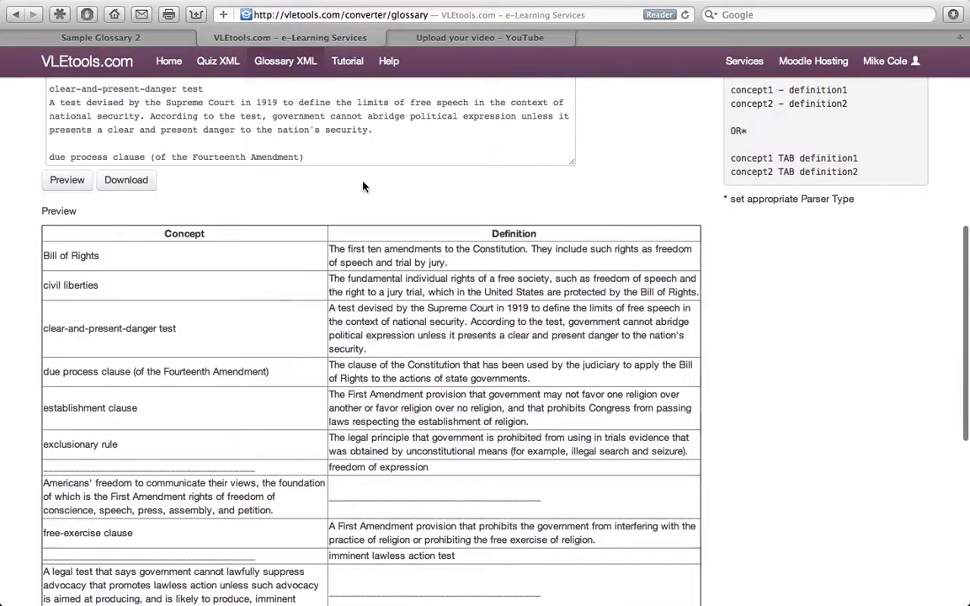
Download the converted glossary.xml file and show the browser's downloads list
scroll(up, 3)
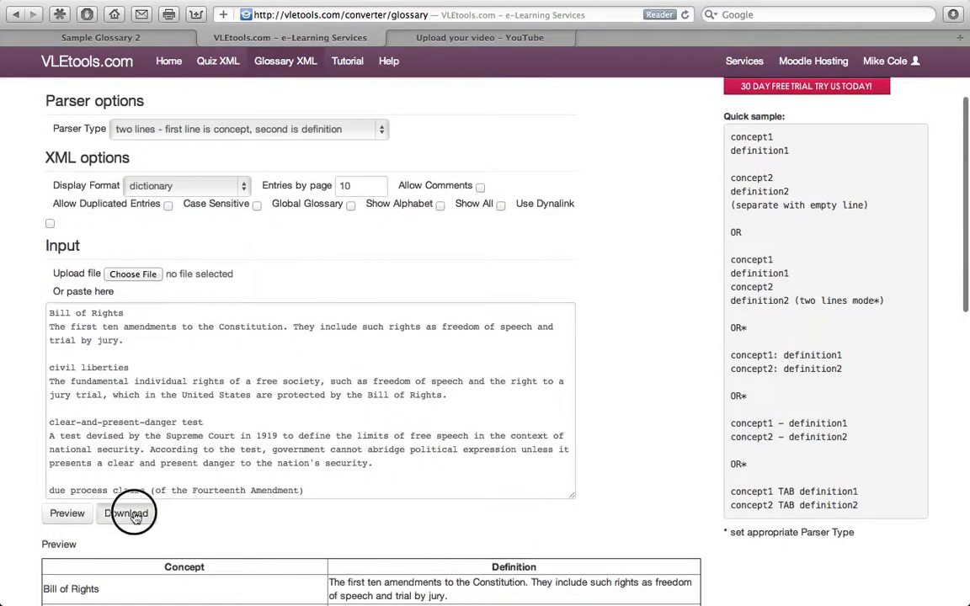
click(126, 513)
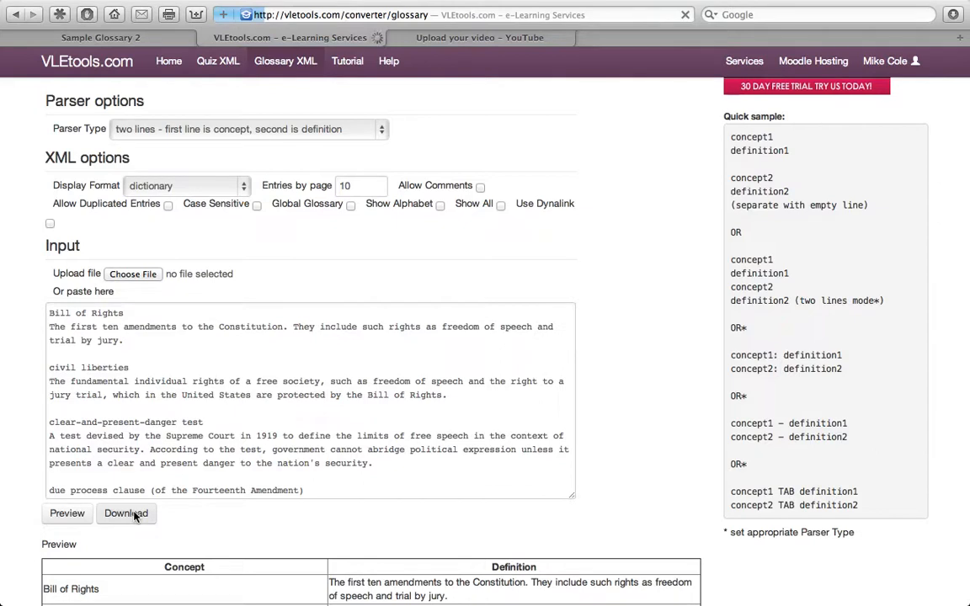
click(125, 513)
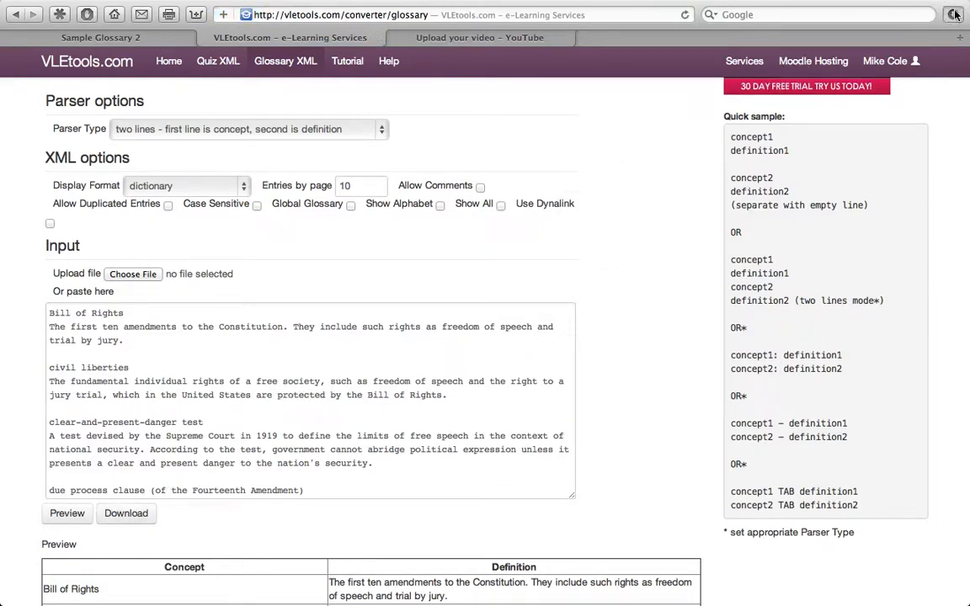
click(952, 14)
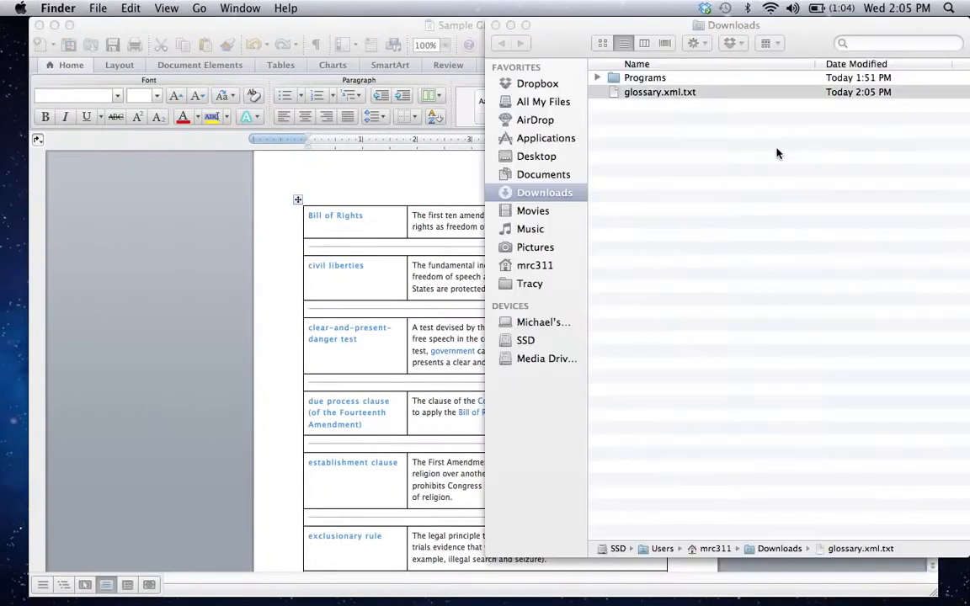
Rename glossary.xml.txt in Downloads to glossary.xml, keeping the .xml extension
click(659, 92)
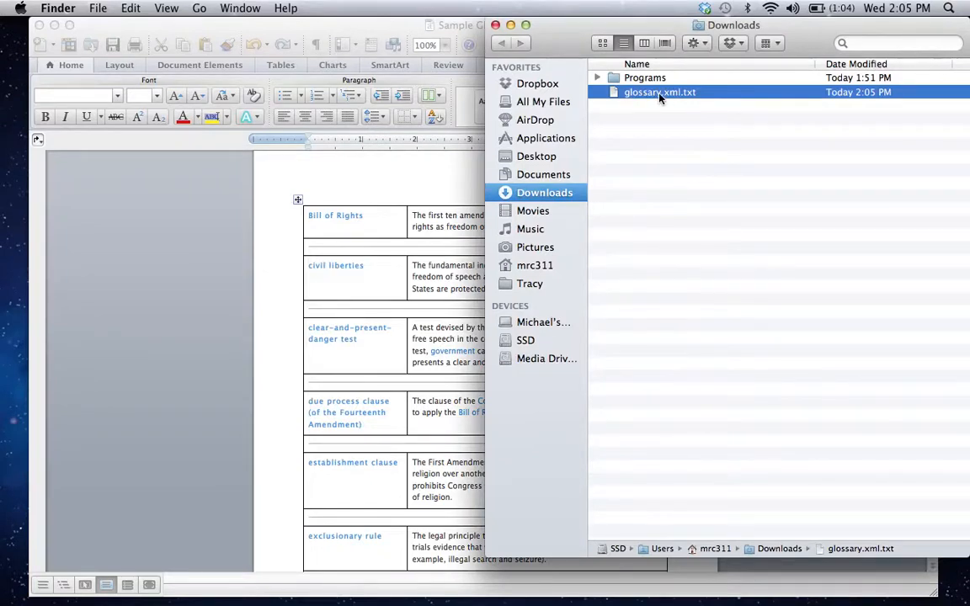
mouse_move(694, 95)
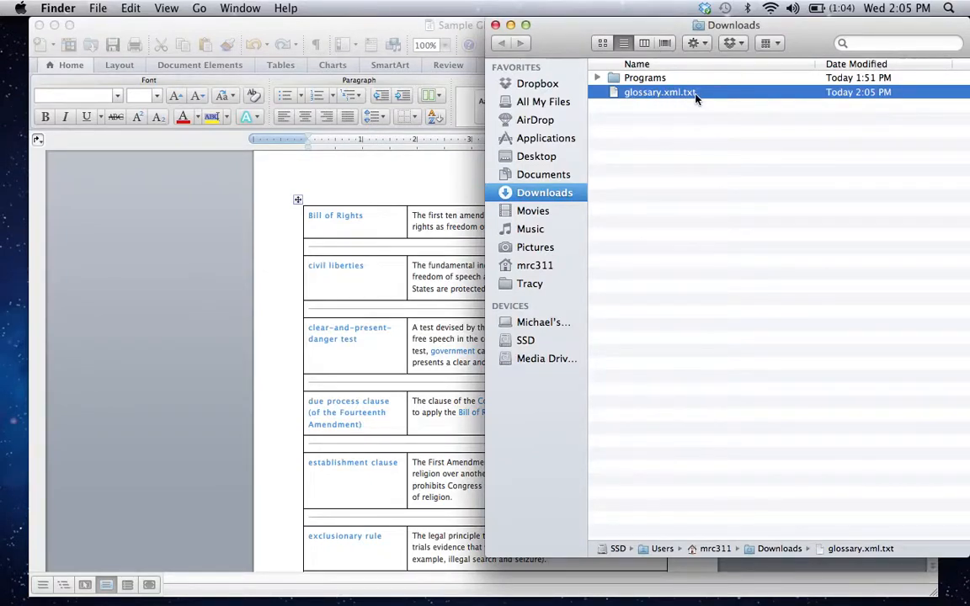
click(659, 92)
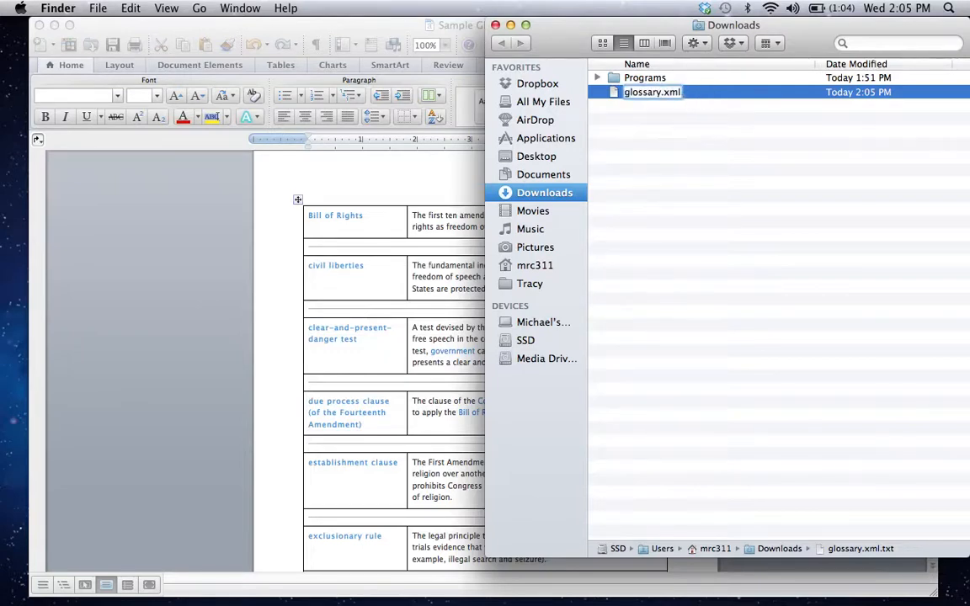
key(Return)
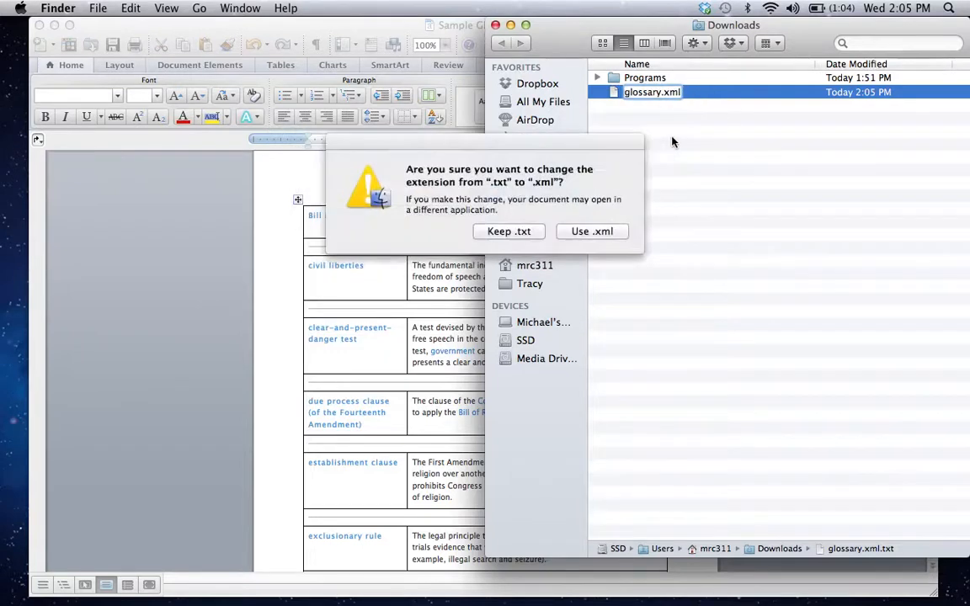
mouse_move(571, 217)
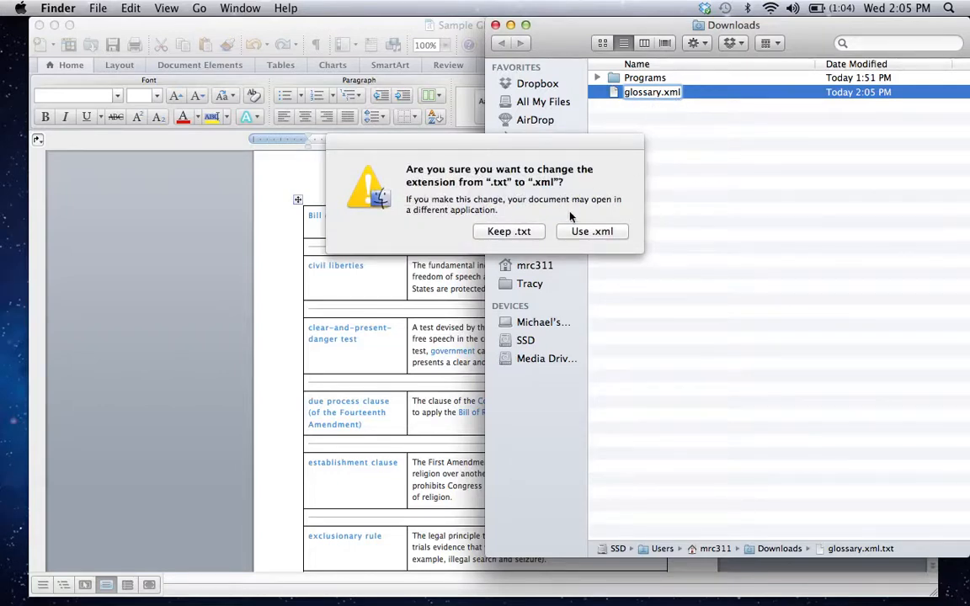
click(509, 232)
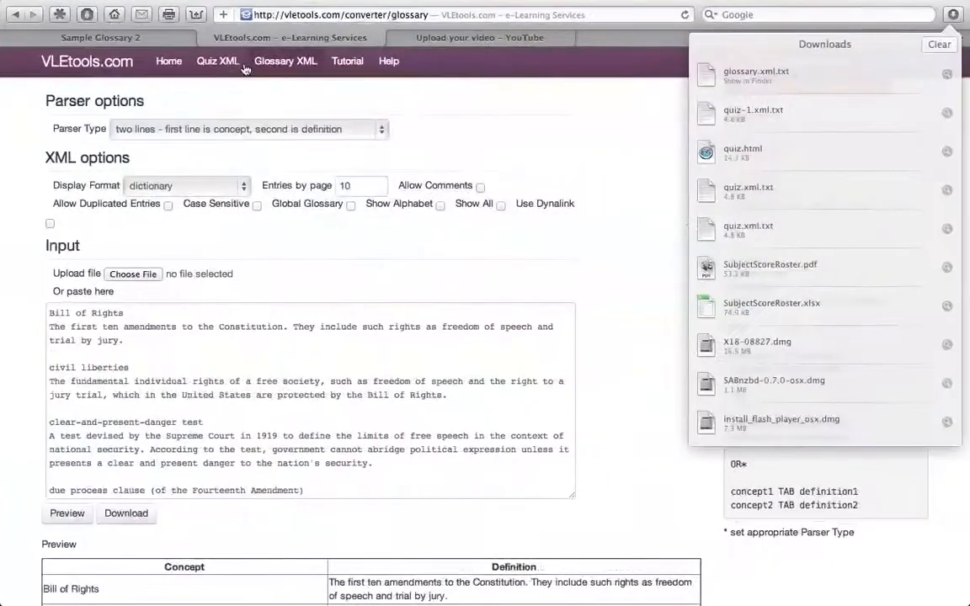
Return to Moodle's 'Import entries from XML file' page for Sample Glossary 2
click(100, 37)
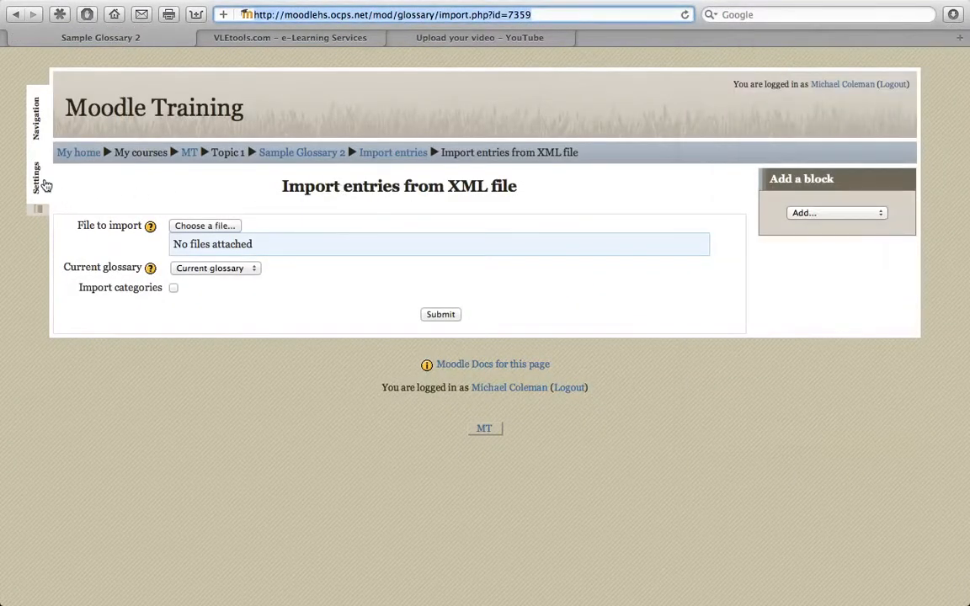
click(36, 176)
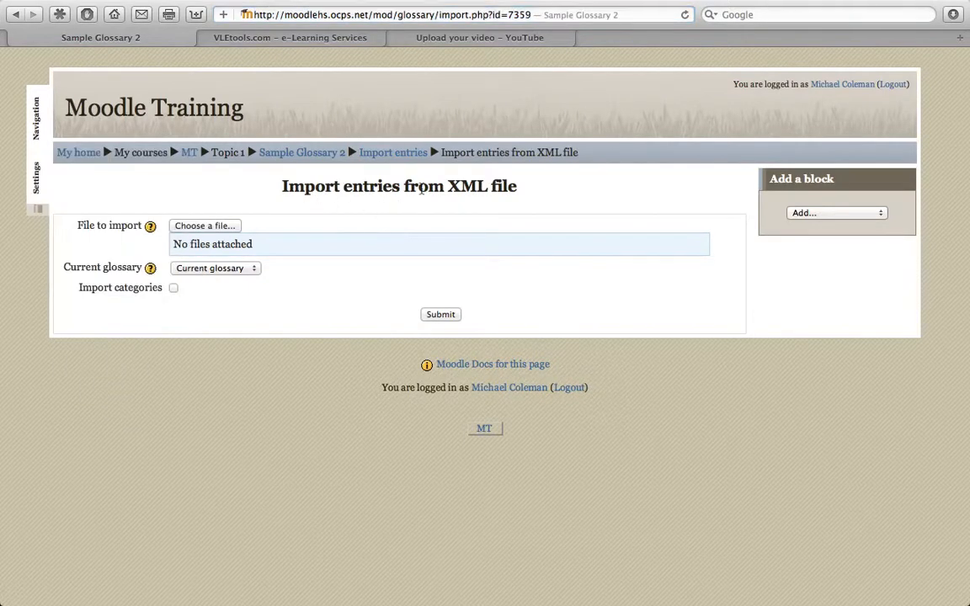
mouse_move(484, 205)
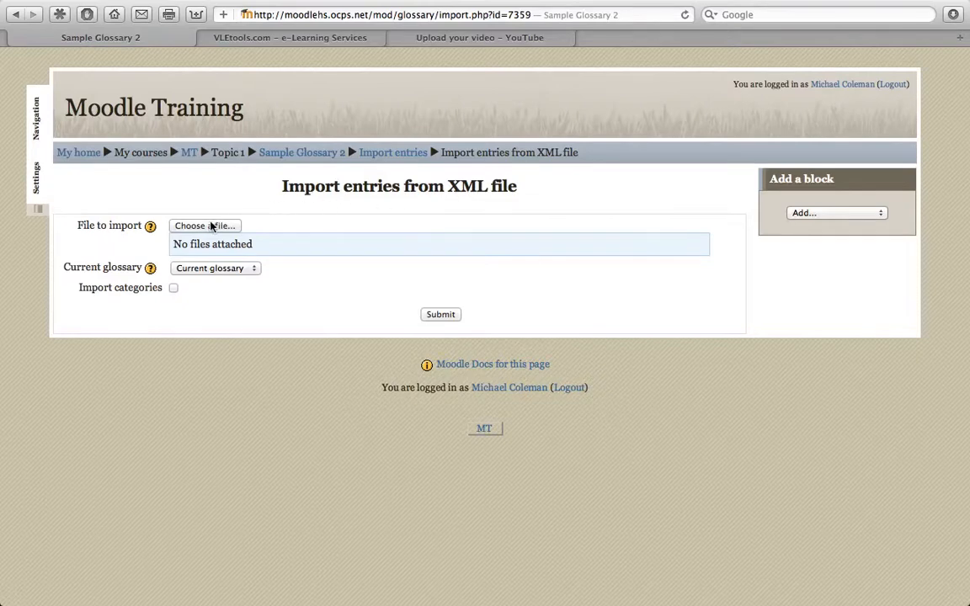
Upload glossary.xml from the Desktop as the import file and submit the import
click(205, 225)
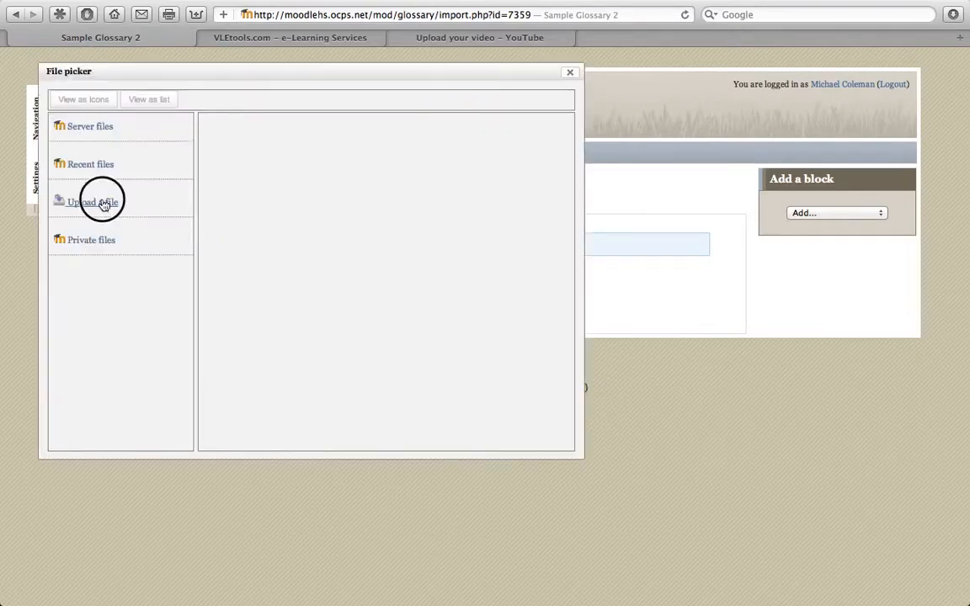
click(92, 202)
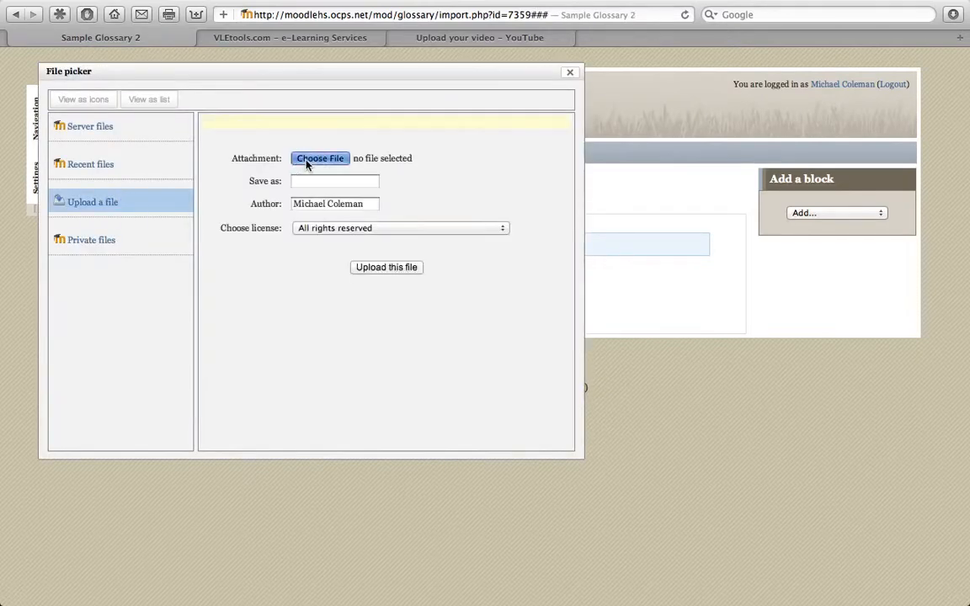
click(320, 159)
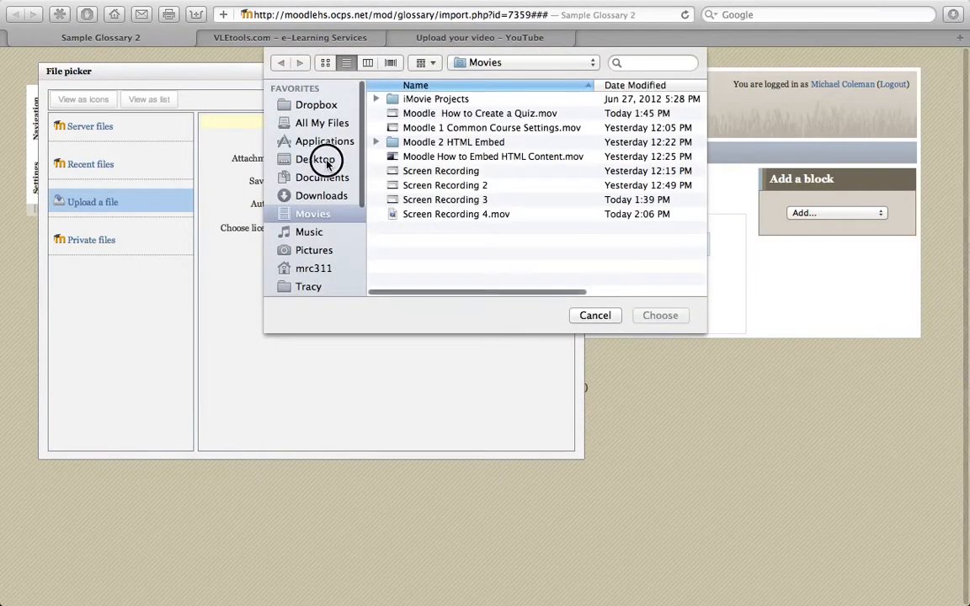
click(316, 159)
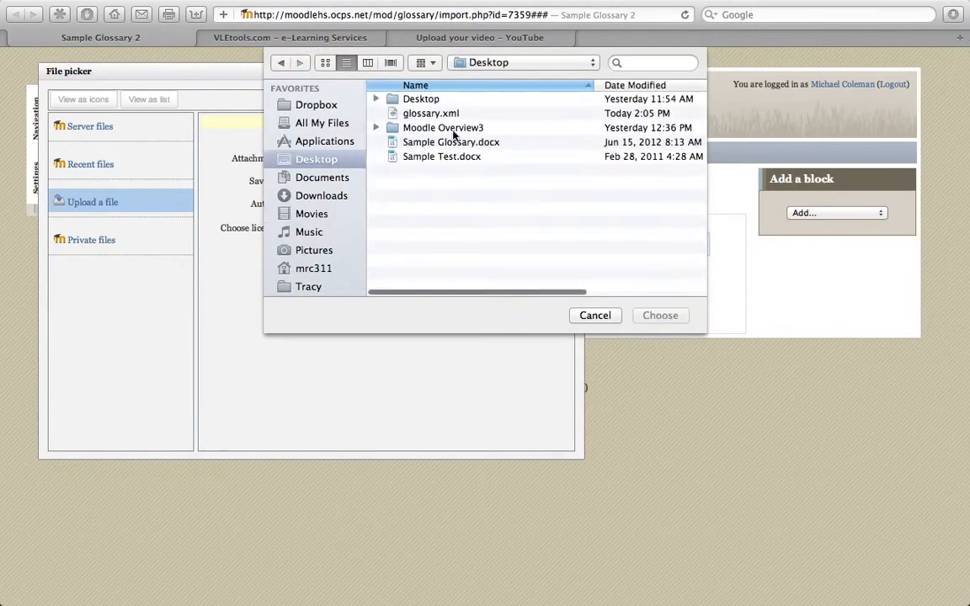
click(430, 113)
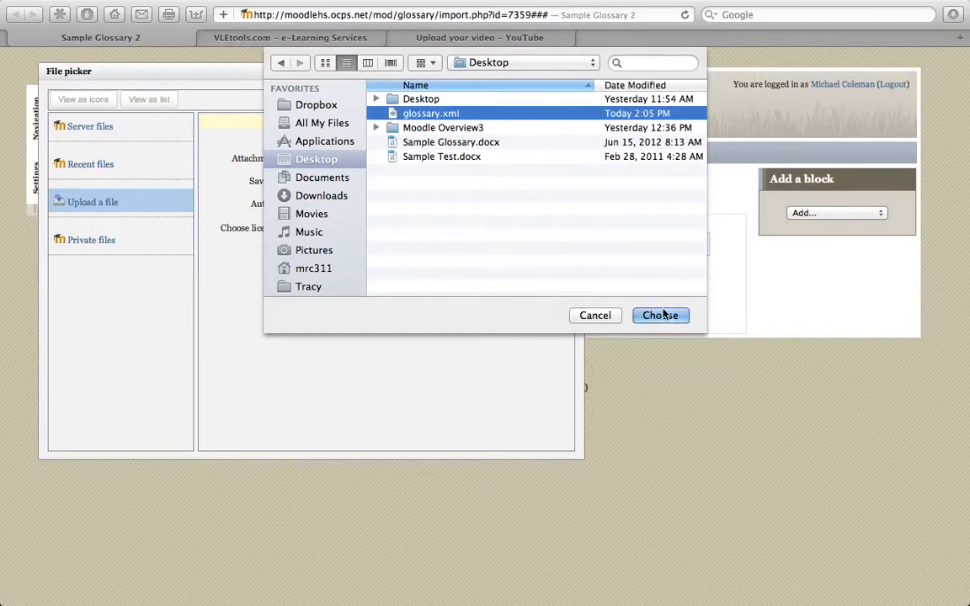
click(660, 315)
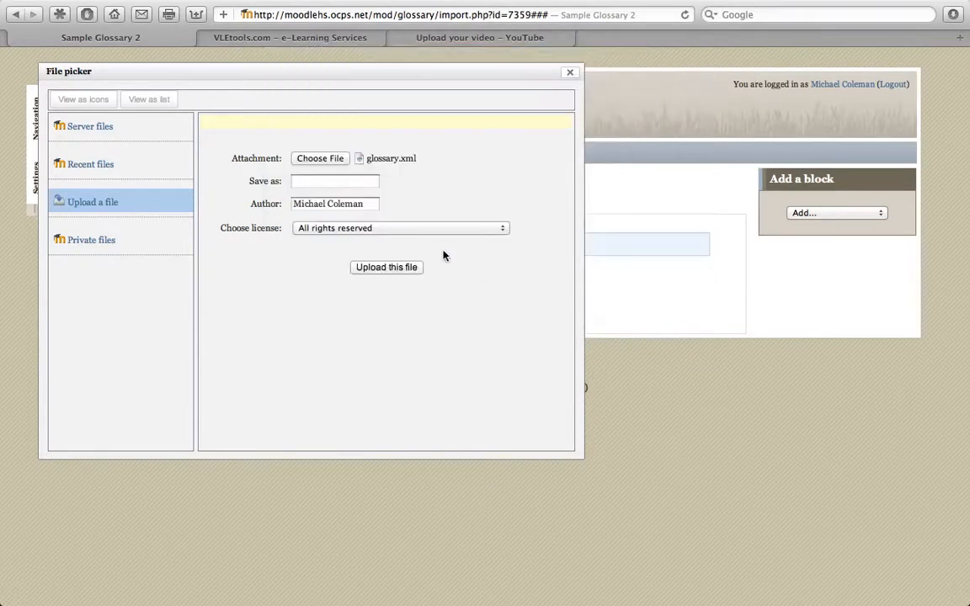
click(385, 267)
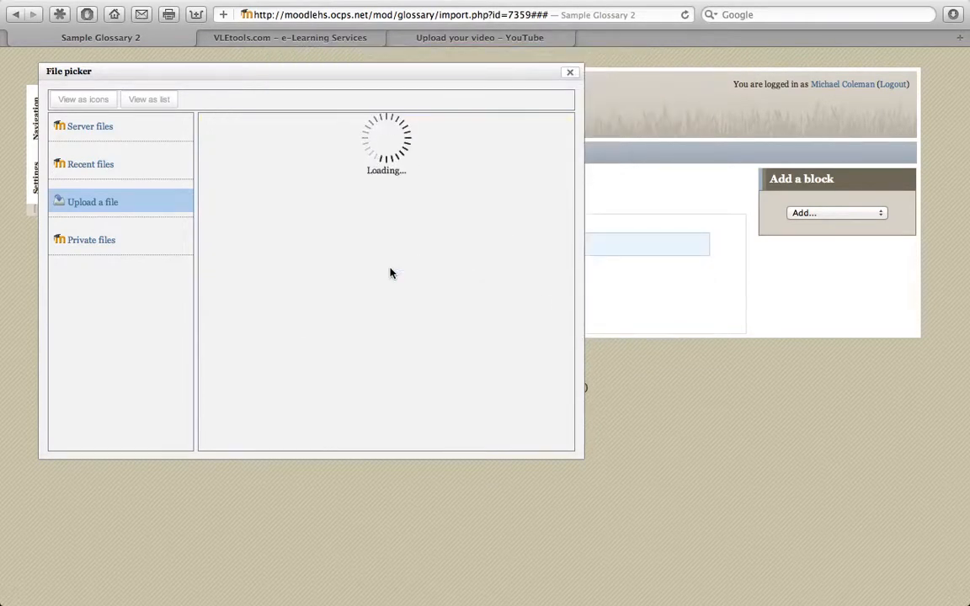
click(570, 72)
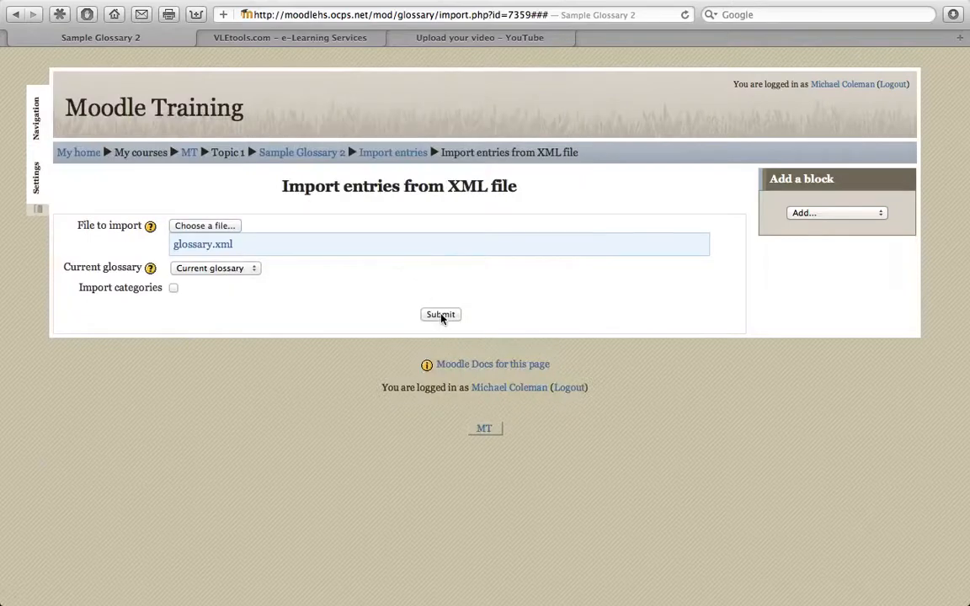
click(441, 314)
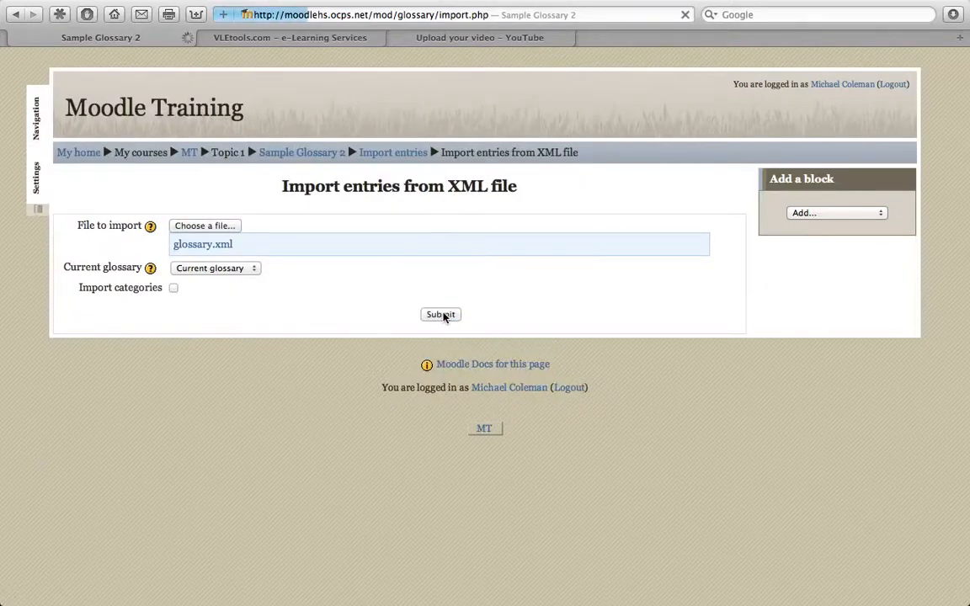
click(441, 314)
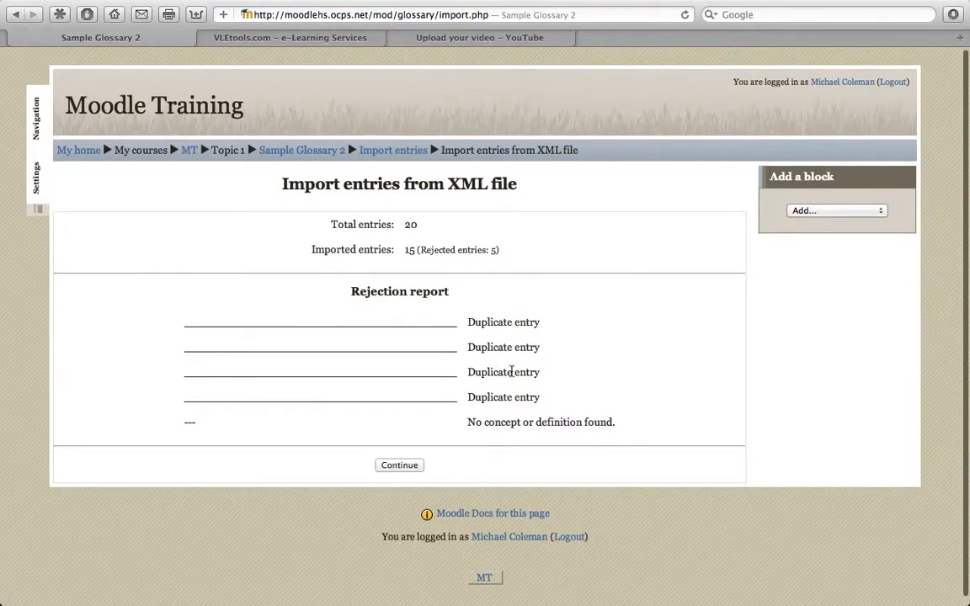
mouse_move(400, 257)
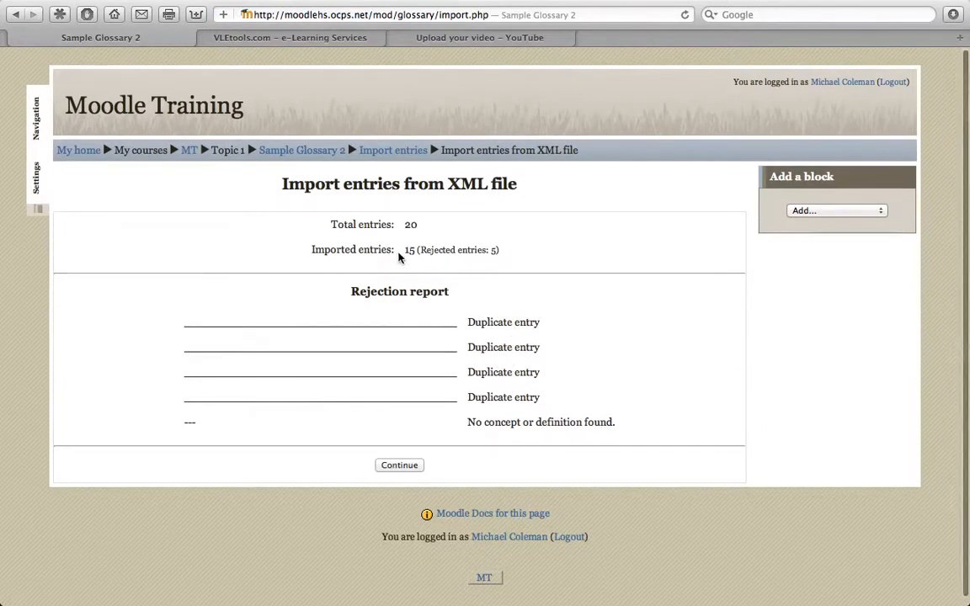
Review the report of 15 added and 5 rejected entries, then continue to the glossary
scroll(up, 3)
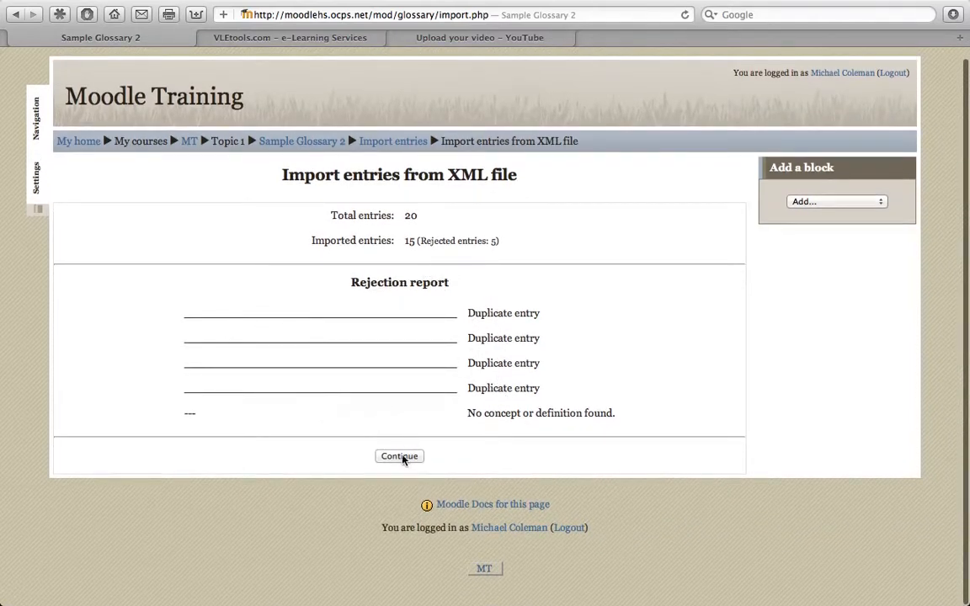
click(399, 456)
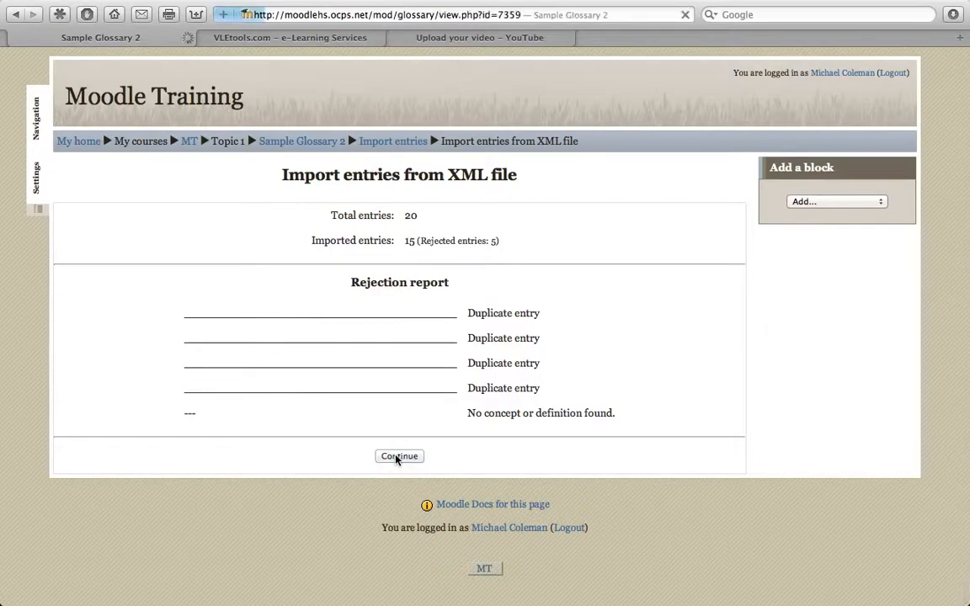
click(399, 456)
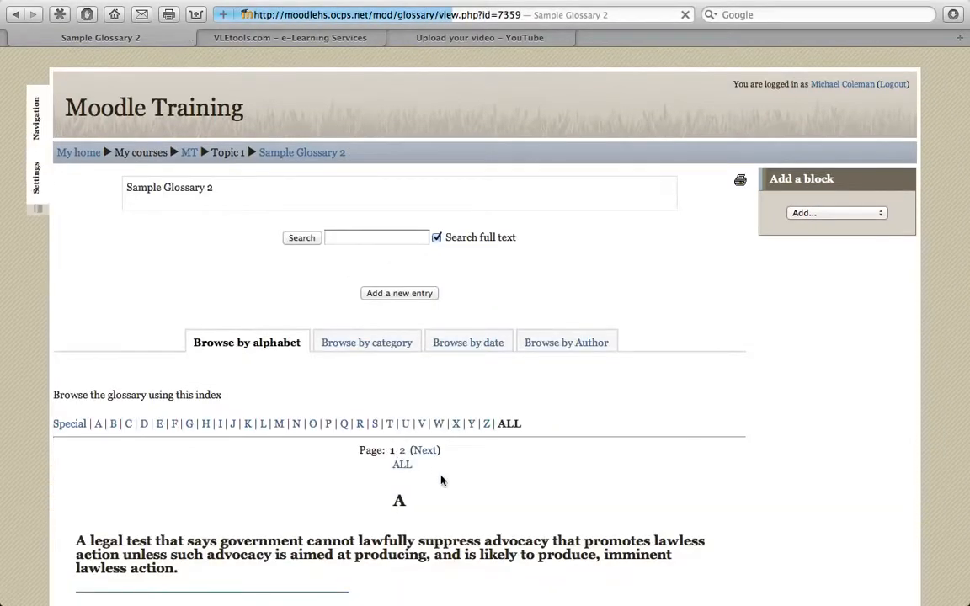
scroll(down, 3)
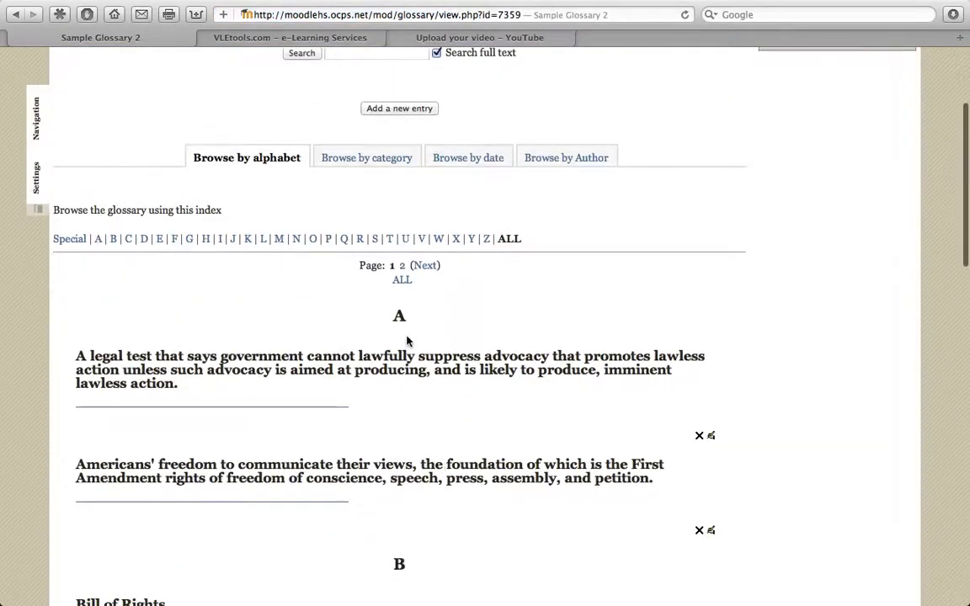
scroll(down, 3)
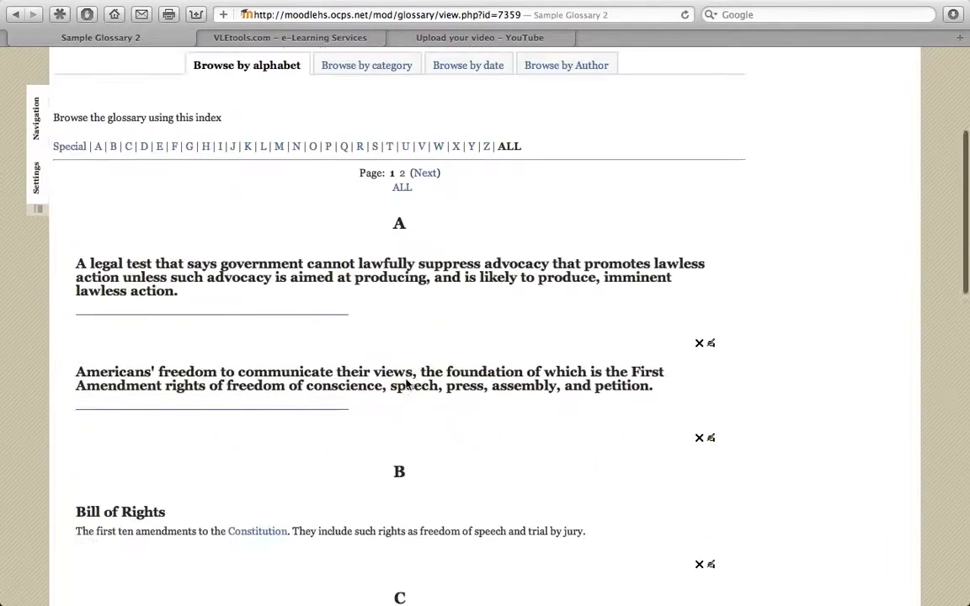
scroll(down, 3)
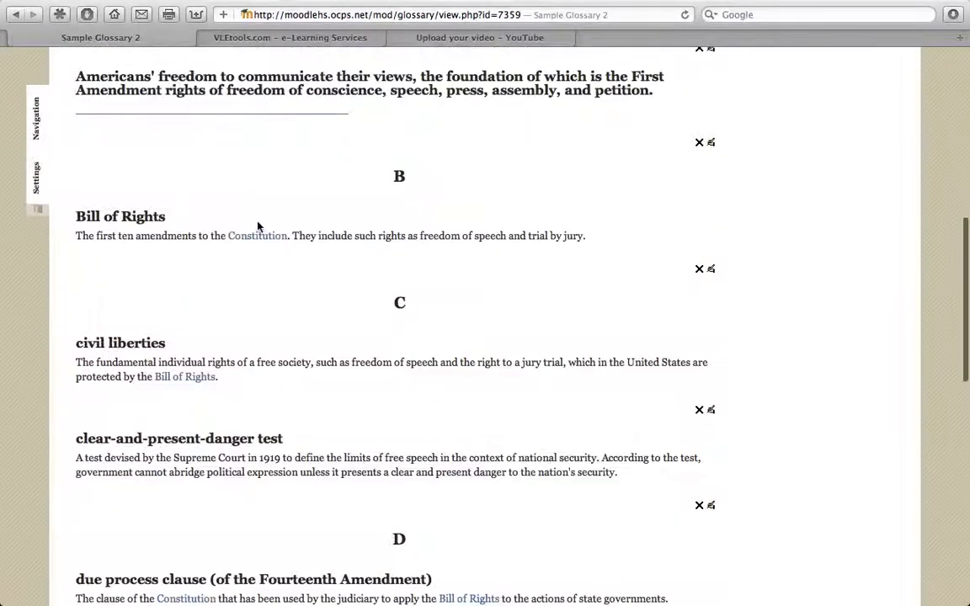
mouse_move(147, 315)
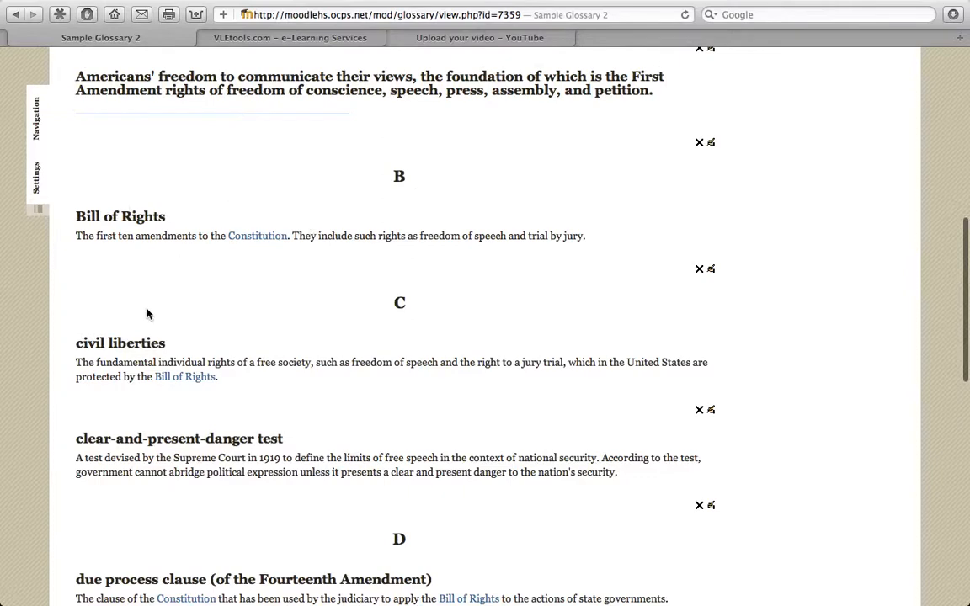
mouse_move(345, 403)
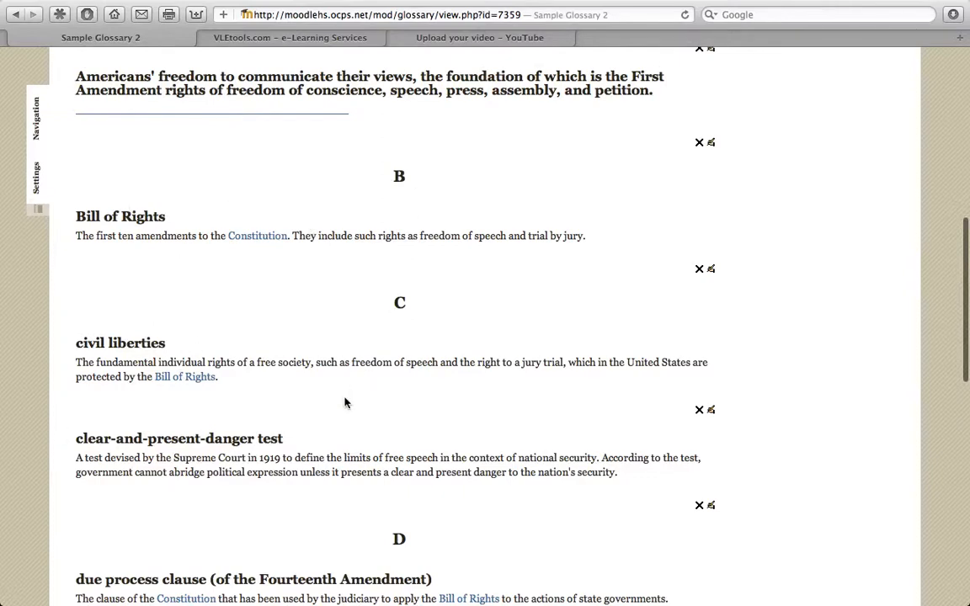
scroll(down, 3)
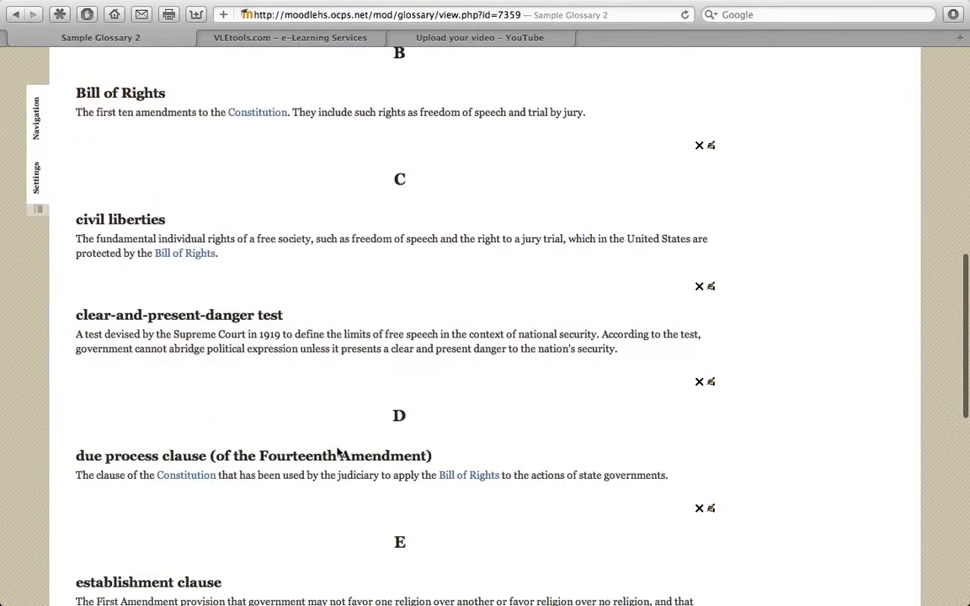
scroll(down, 3)
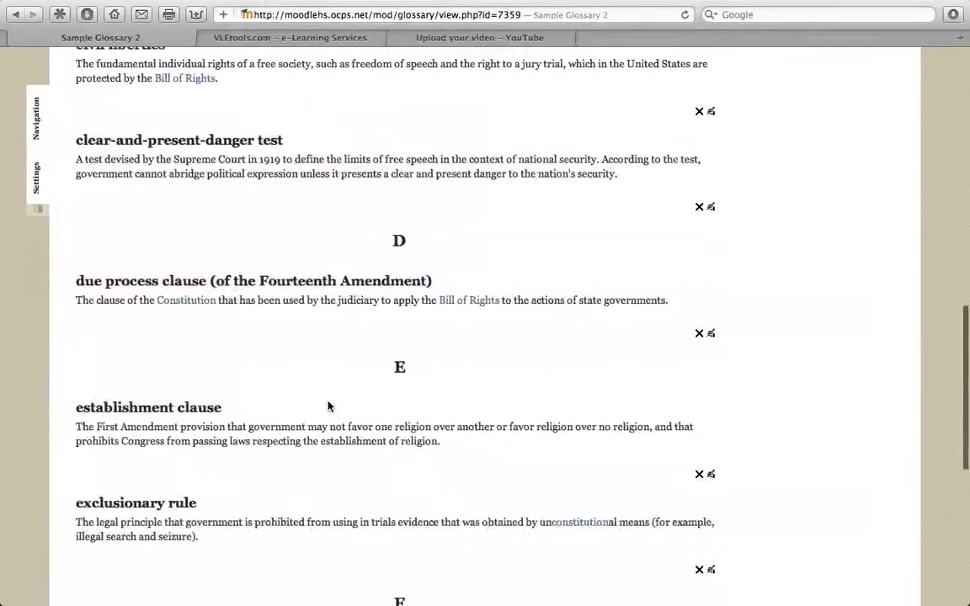
scroll(up, 3)
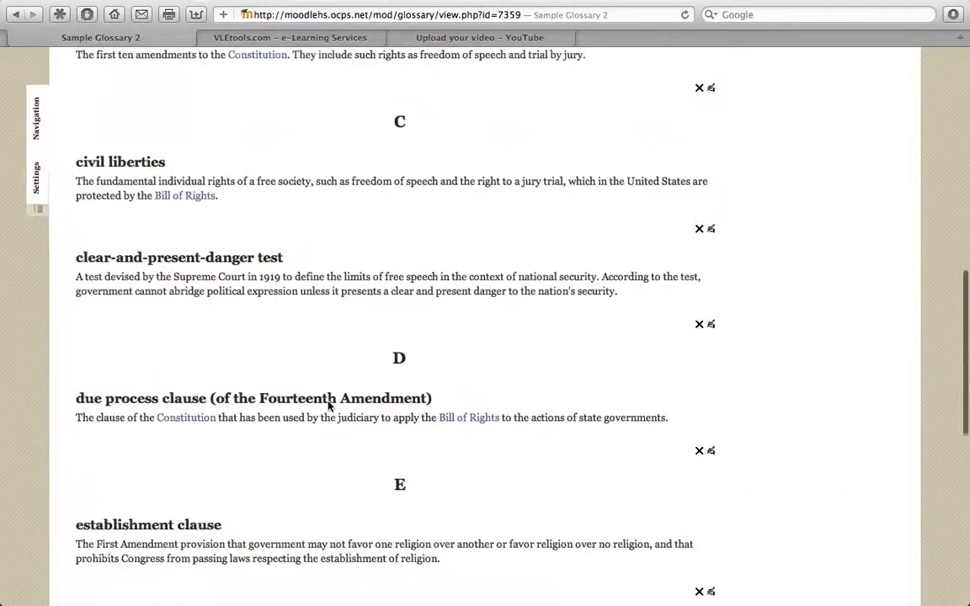
scroll(up, 3)
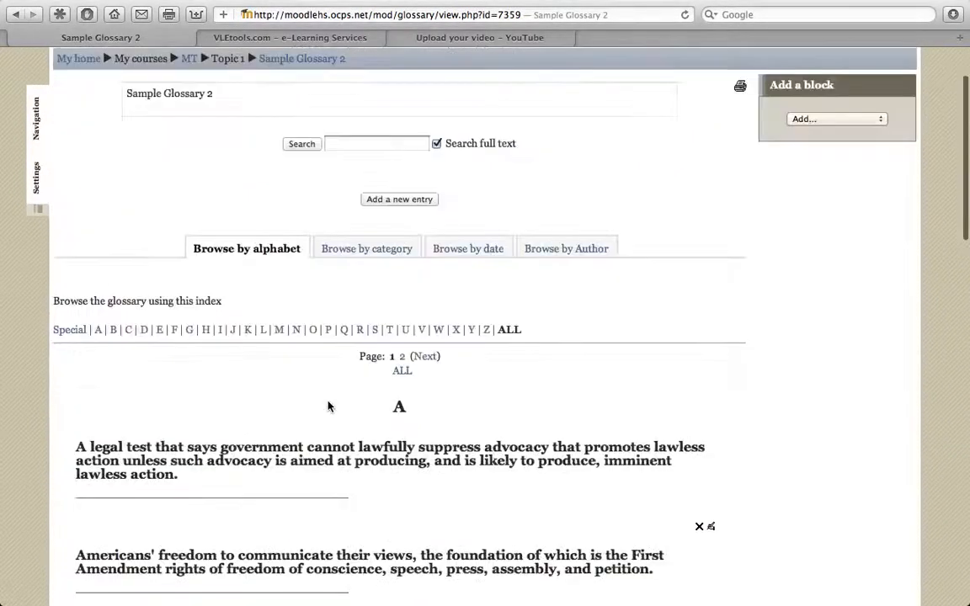